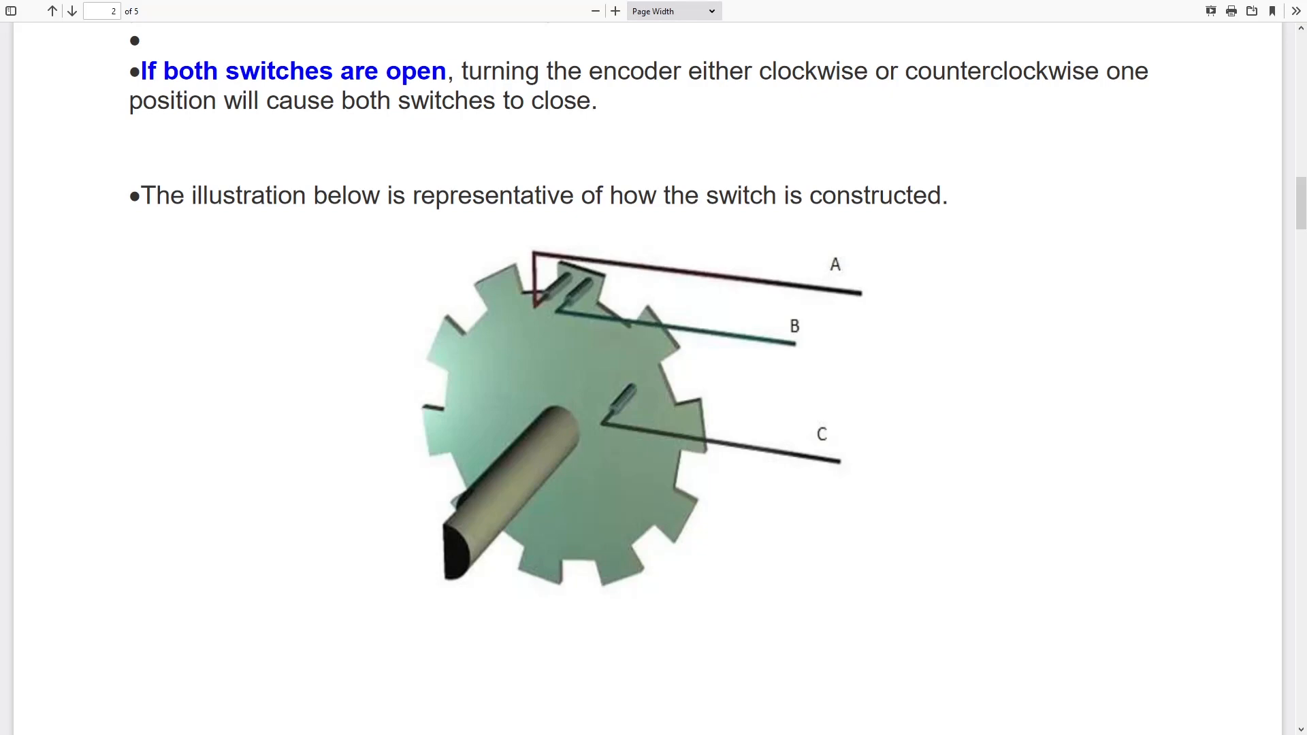
{"action": "mouse_move", "coordinate": [999, 462]}
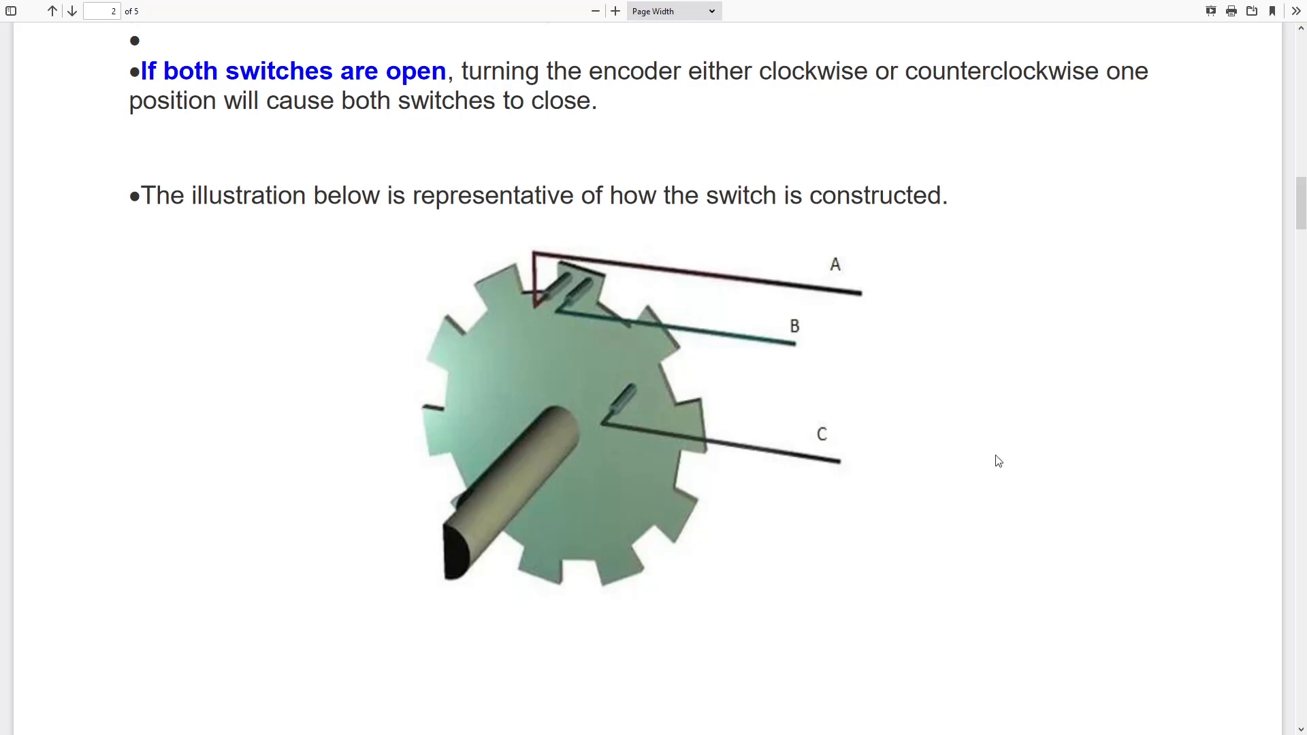
{"action": "mouse_move", "coordinate": [931, 458]}
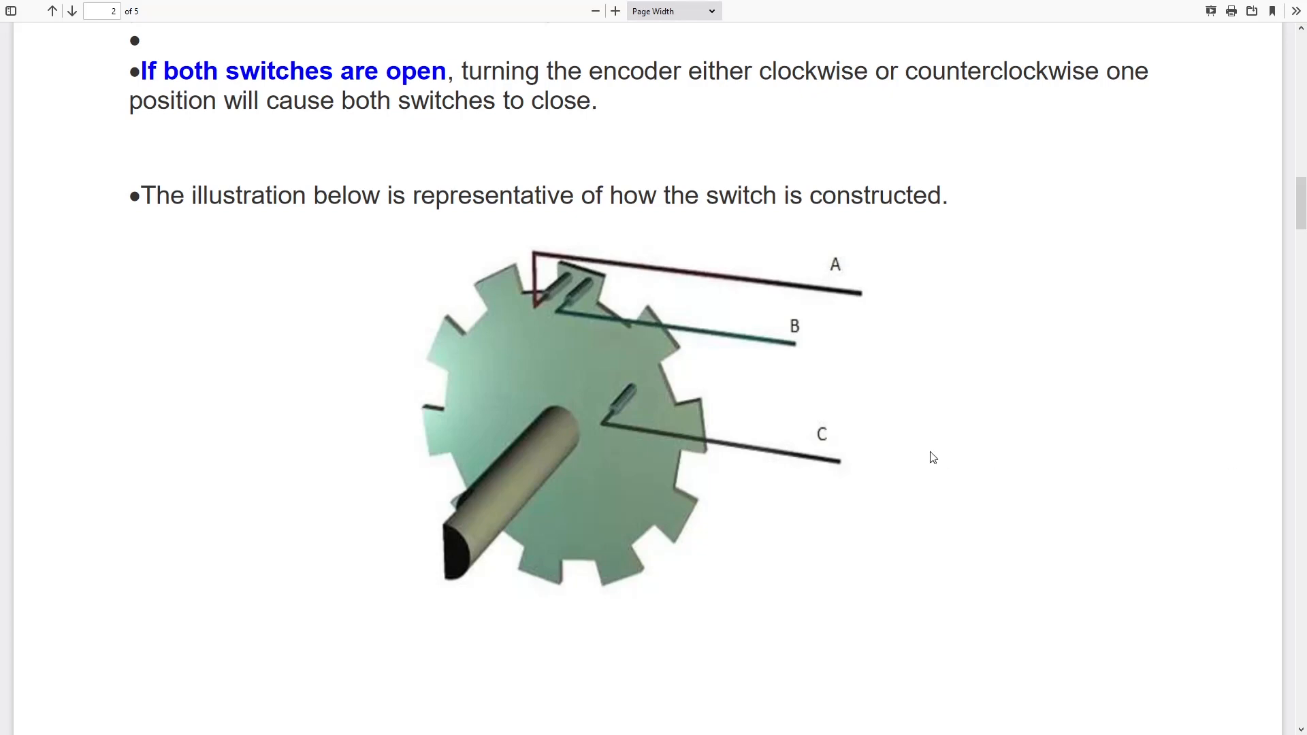
Step: Scroll the PDF down past the encoder illustration to the A/B switch waveform diagram
{"action": "scroll", "scroll_direction": "down", "scroll_amount": 3}
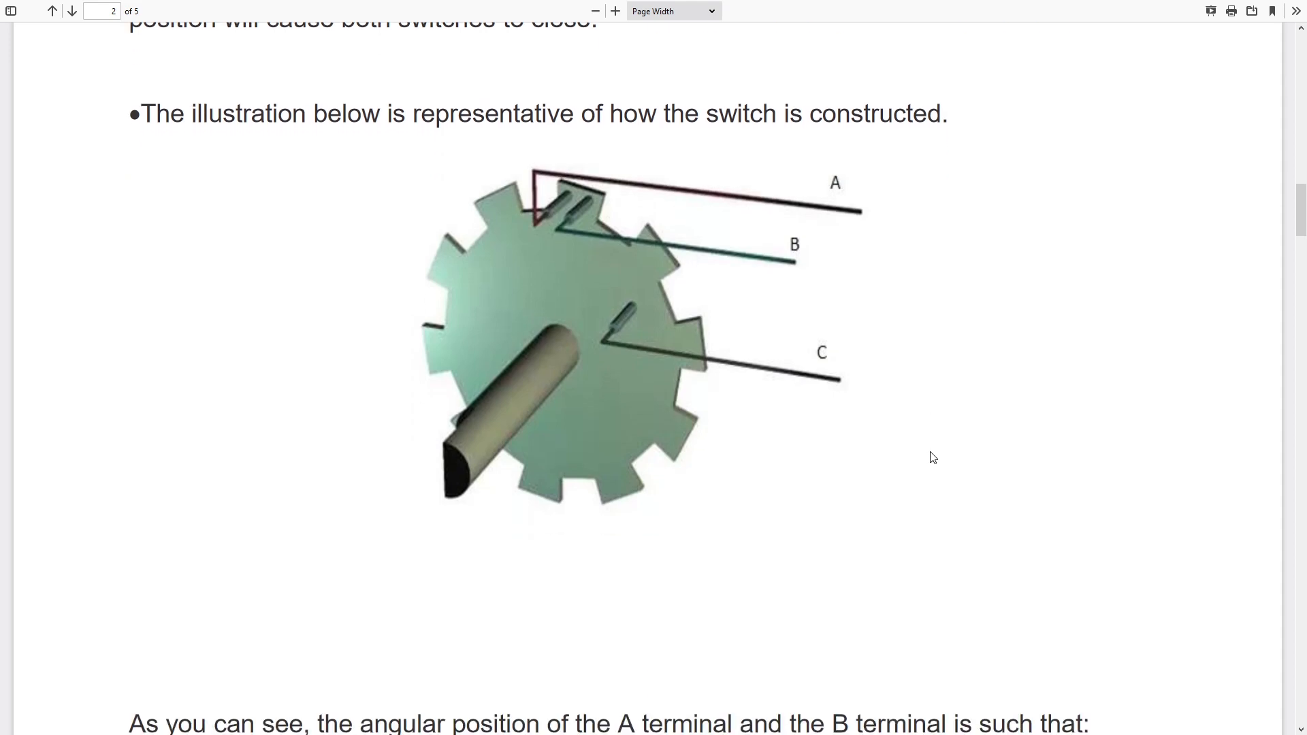
{"action": "scroll", "scroll_direction": "down", "scroll_amount": 3}
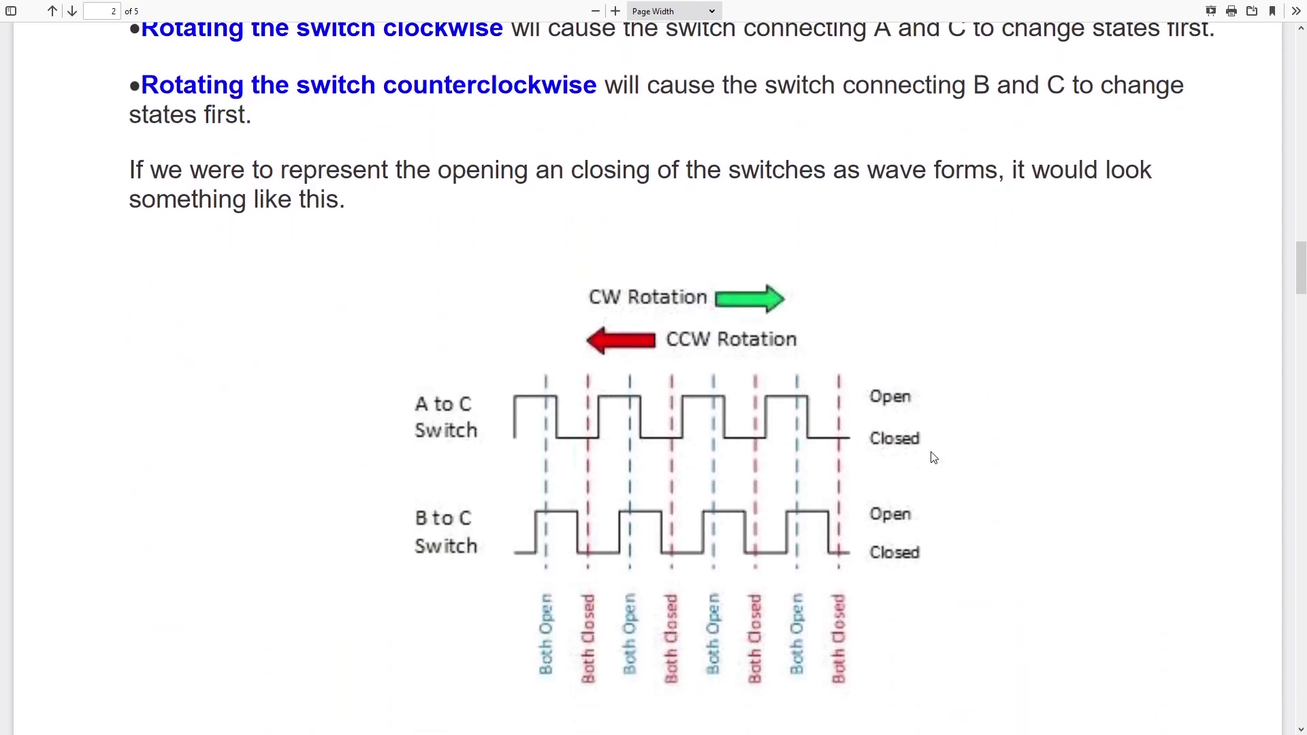
{"action": "mouse_move", "coordinate": [922, 440]}
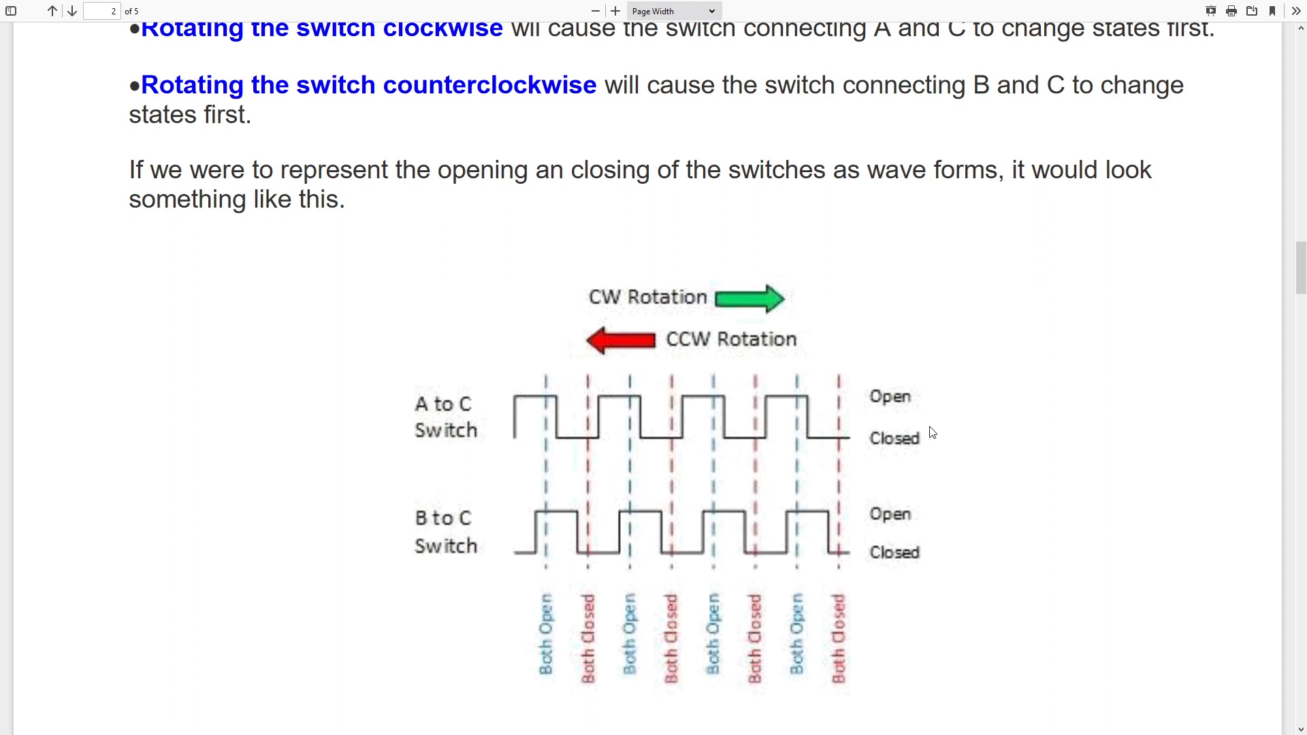
{"action": "mouse_move", "coordinate": [609, 416]}
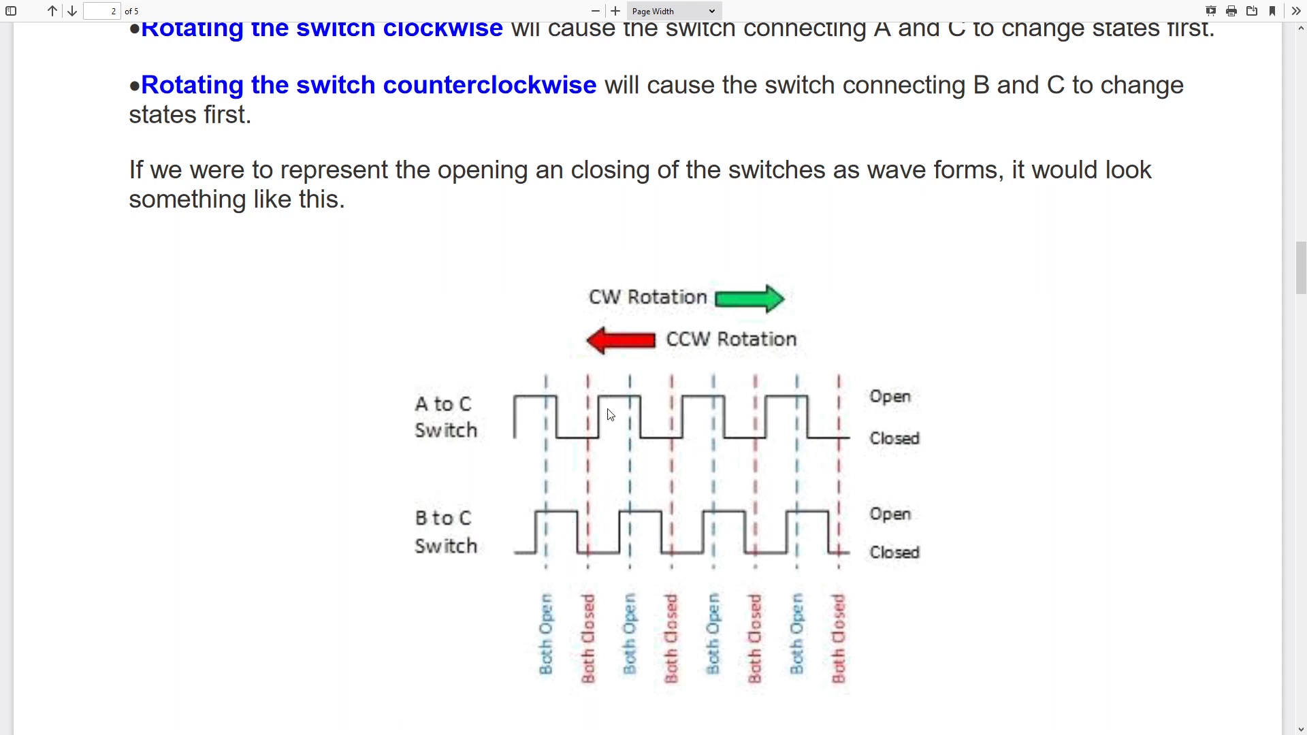
{"action": "mouse_move", "coordinate": [585, 554]}
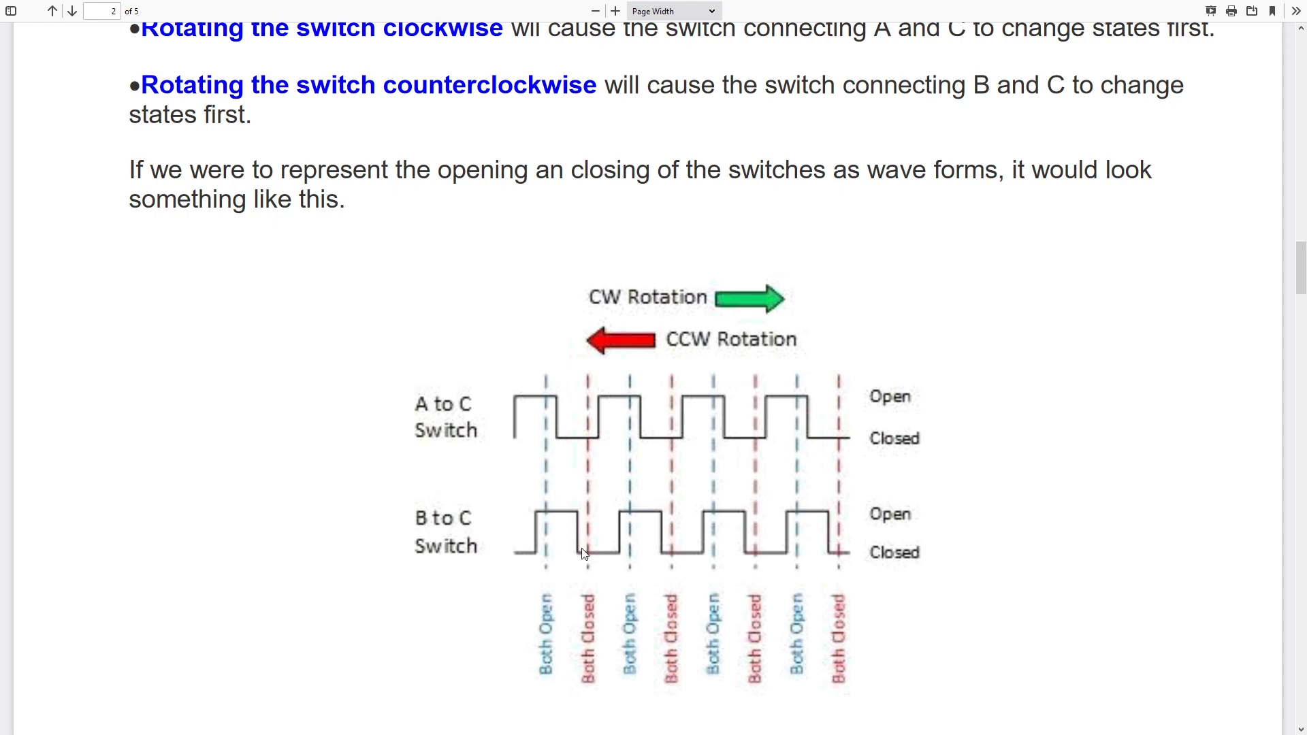
{"action": "mouse_move", "coordinate": [541, 495]}
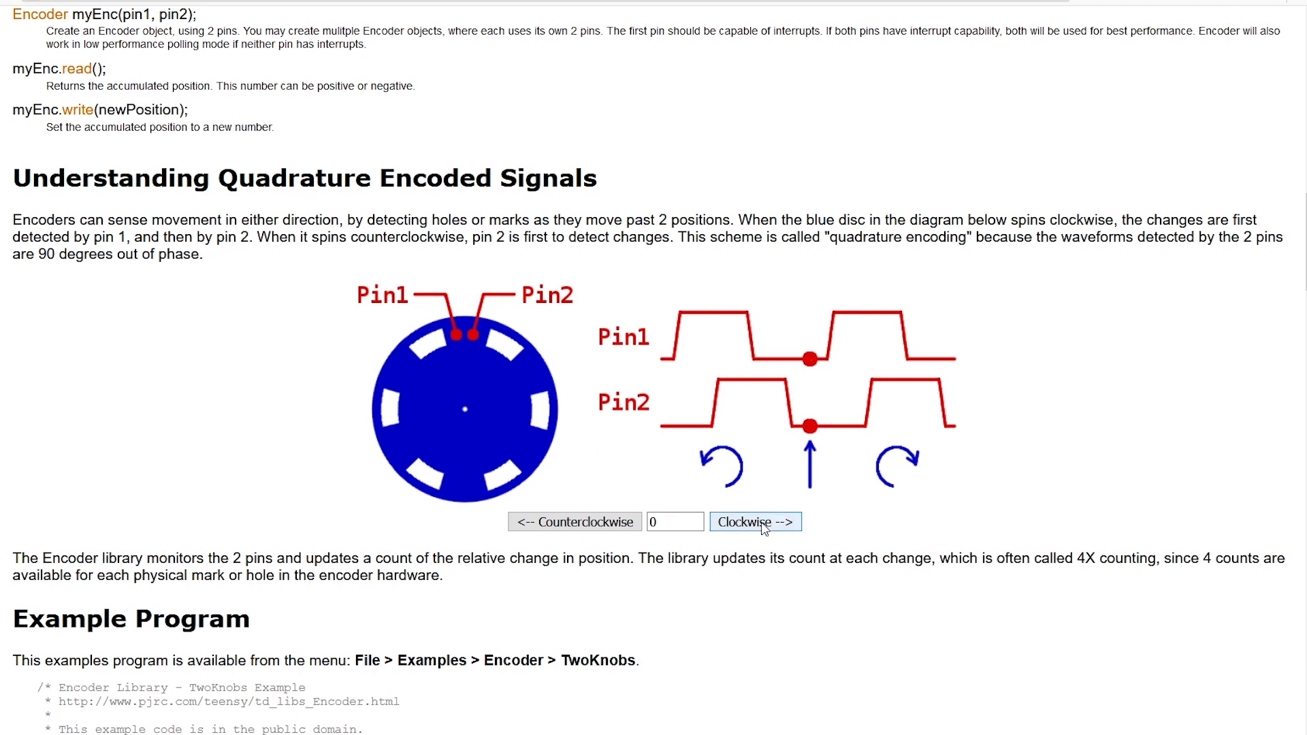
Step: Step the quadrature demo disc clockwise eight times up to a count of 22
{"action": "left_click", "coordinate": [754, 521]}
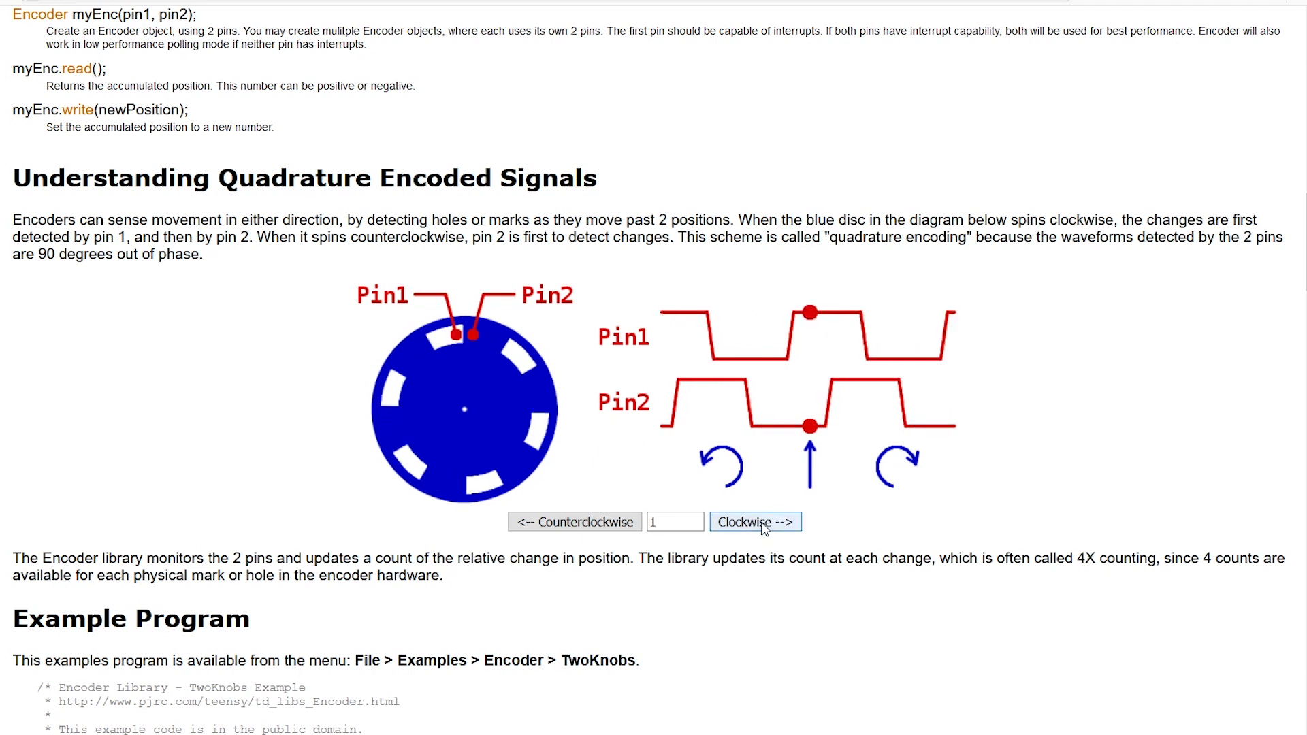
{"action": "left_click", "coordinate": [753, 521]}
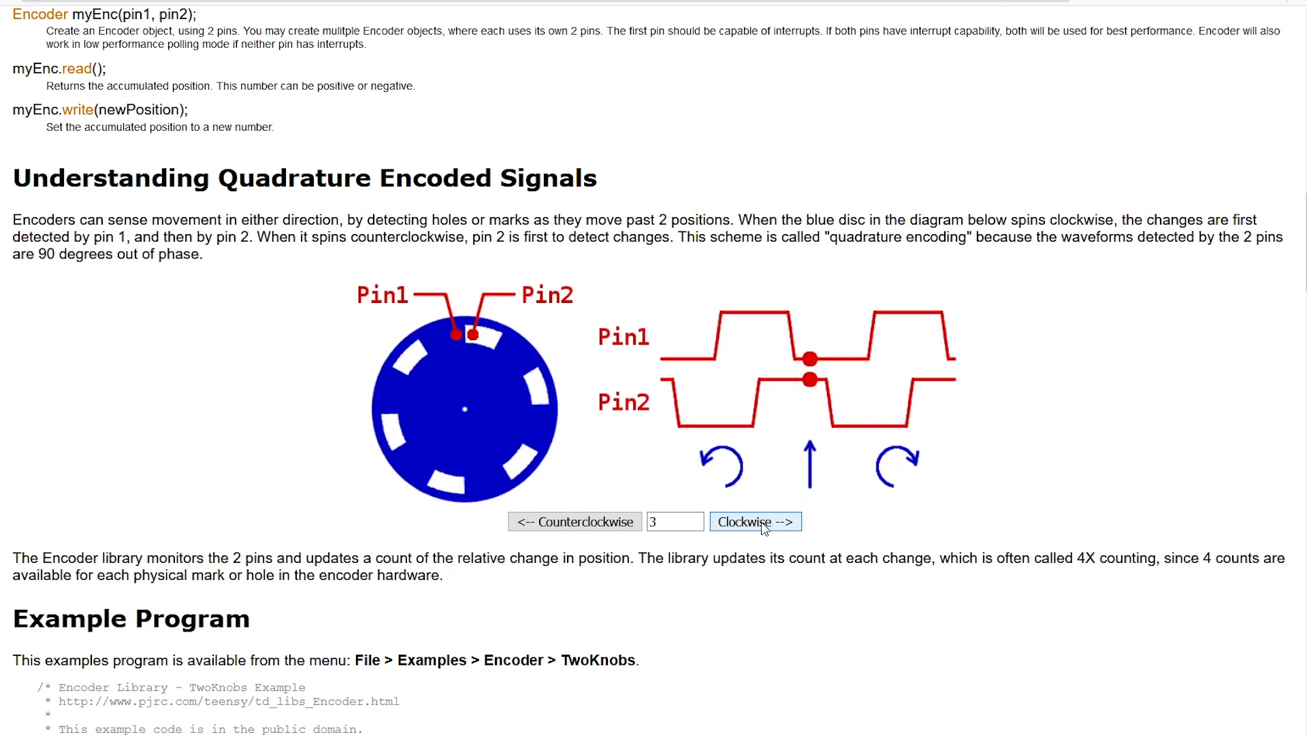
{"action": "left_click", "coordinate": [753, 521]}
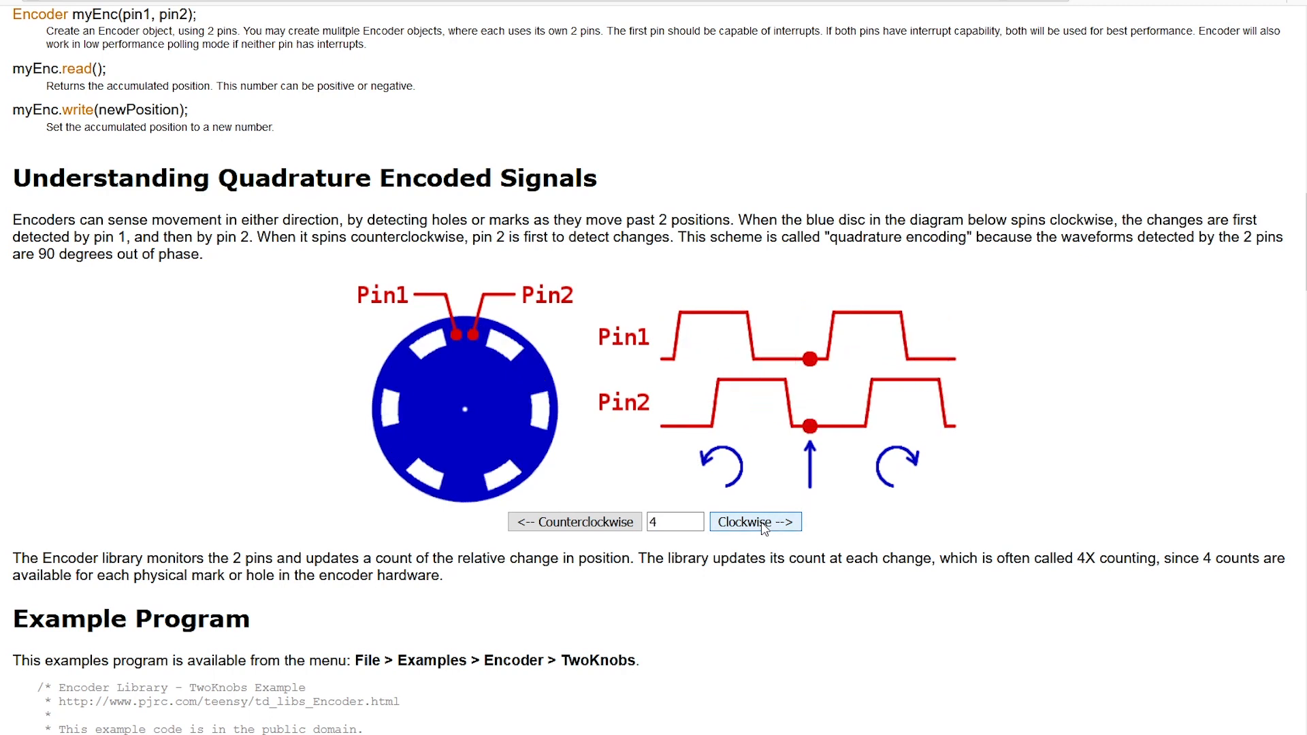
{"action": "left_click", "coordinate": [753, 522]}
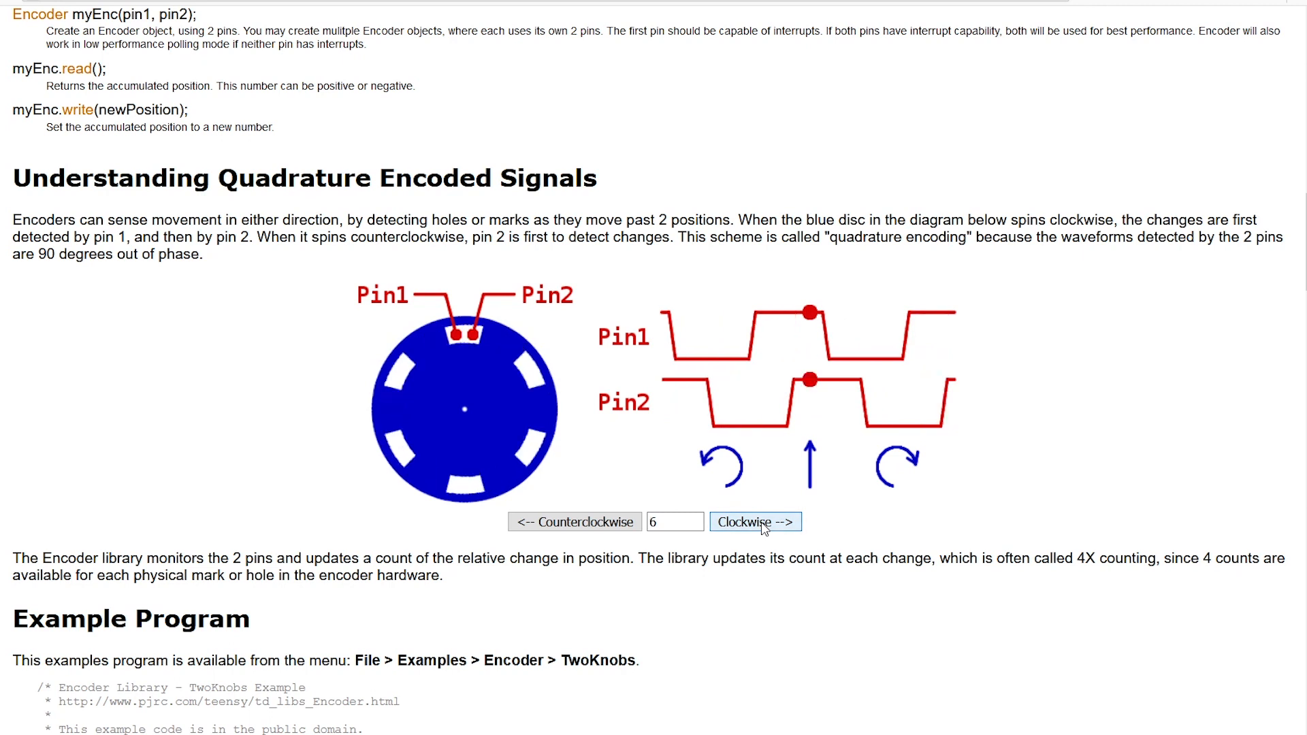
{"action": "left_click", "coordinate": [753, 522]}
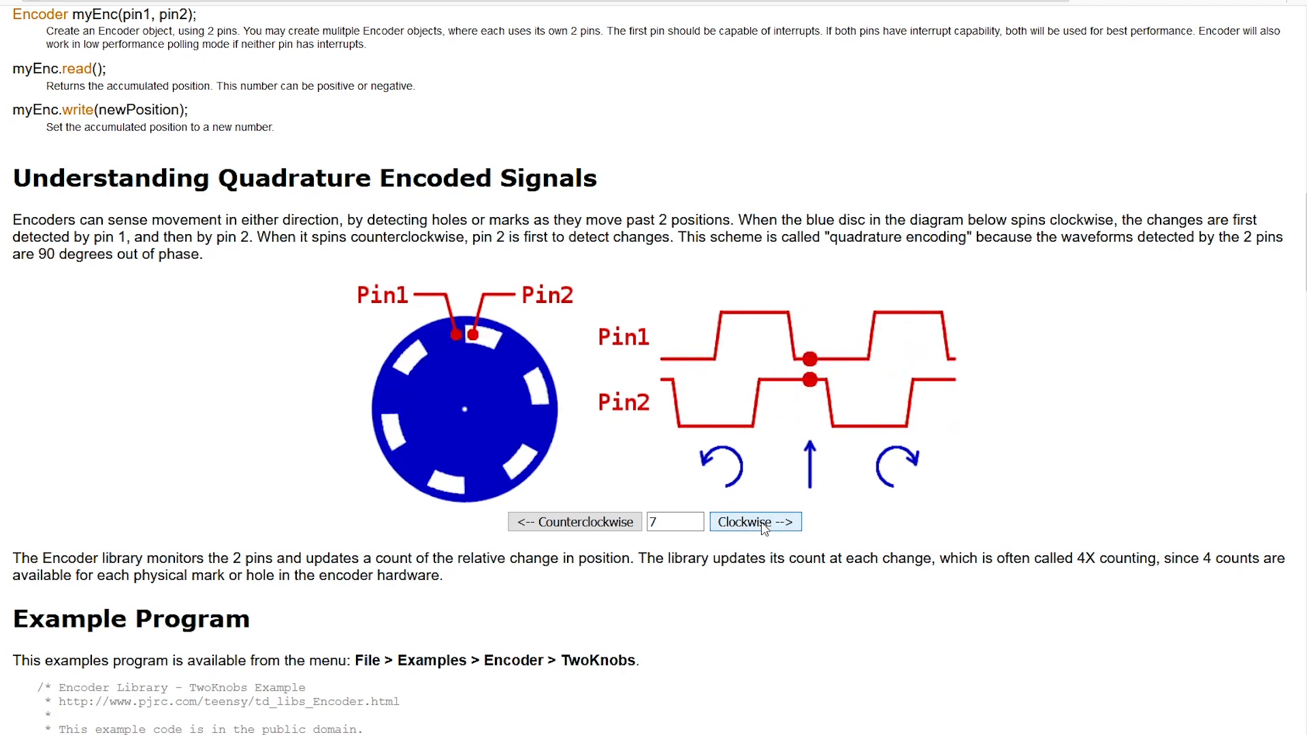
{"action": "left_click", "coordinate": [753, 521]}
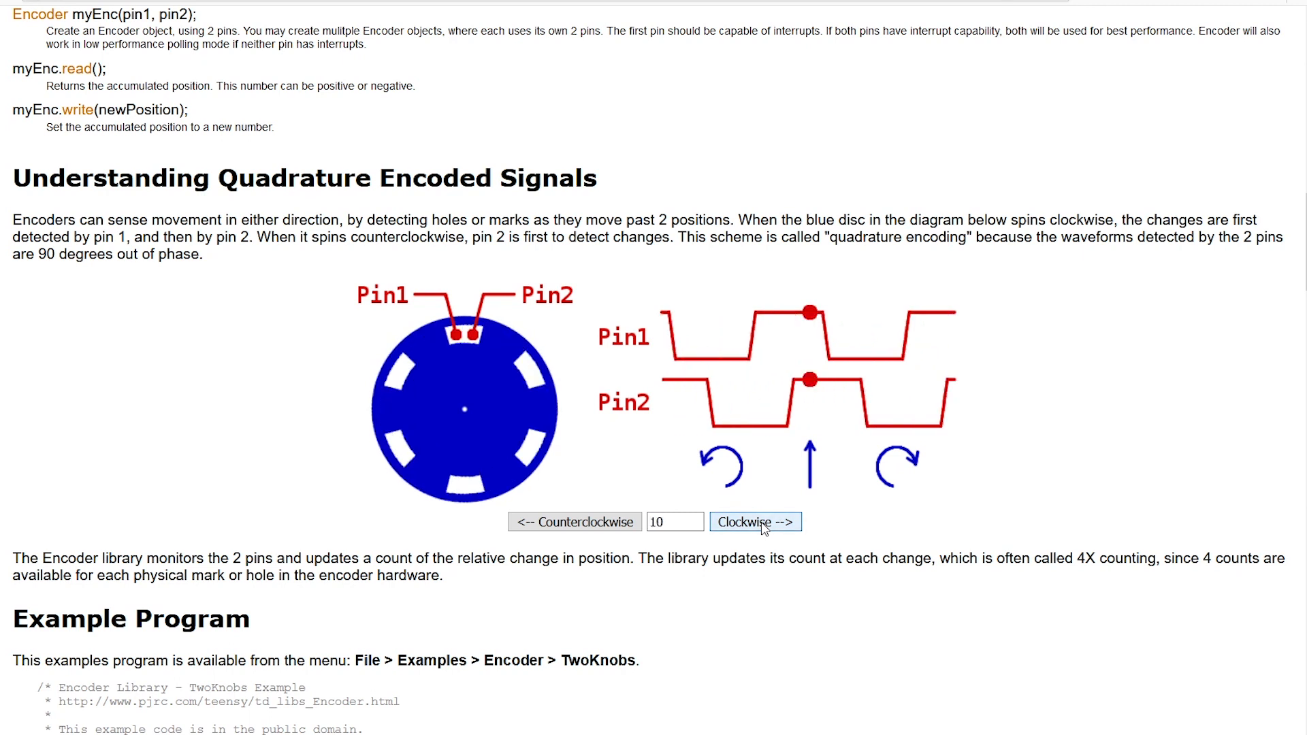
{"action": "left_click", "coordinate": [753, 521]}
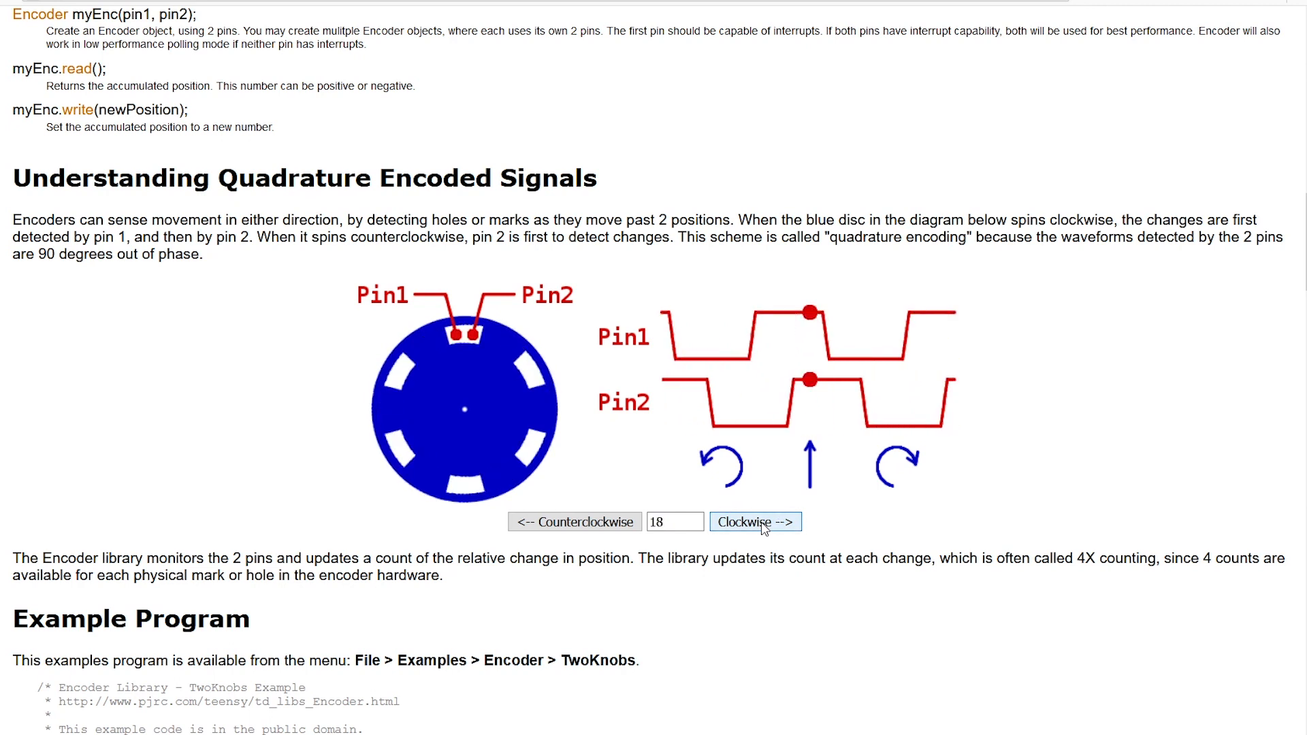
{"action": "left_click", "coordinate": [753, 522]}
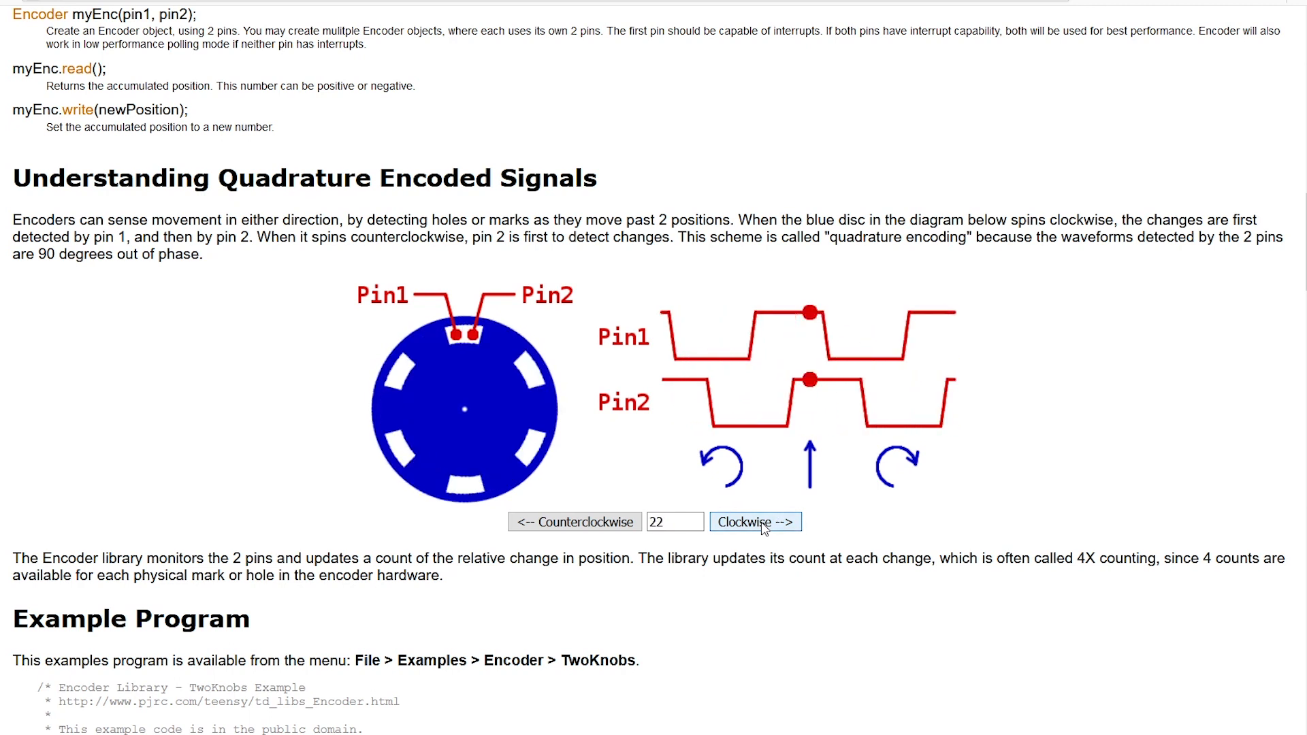
Step: Step the demo disc back counterclockwise three times
{"action": "left_click", "coordinate": [574, 521]}
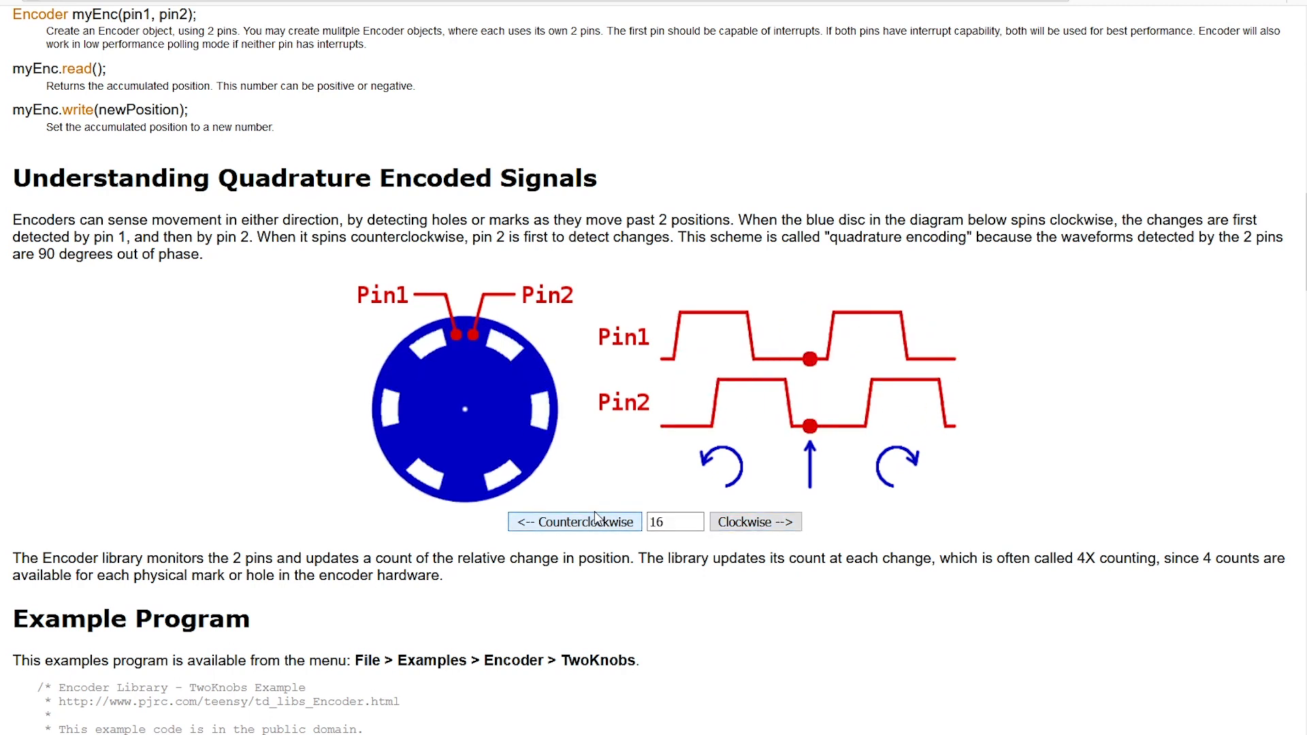
{"action": "left_click", "coordinate": [575, 522]}
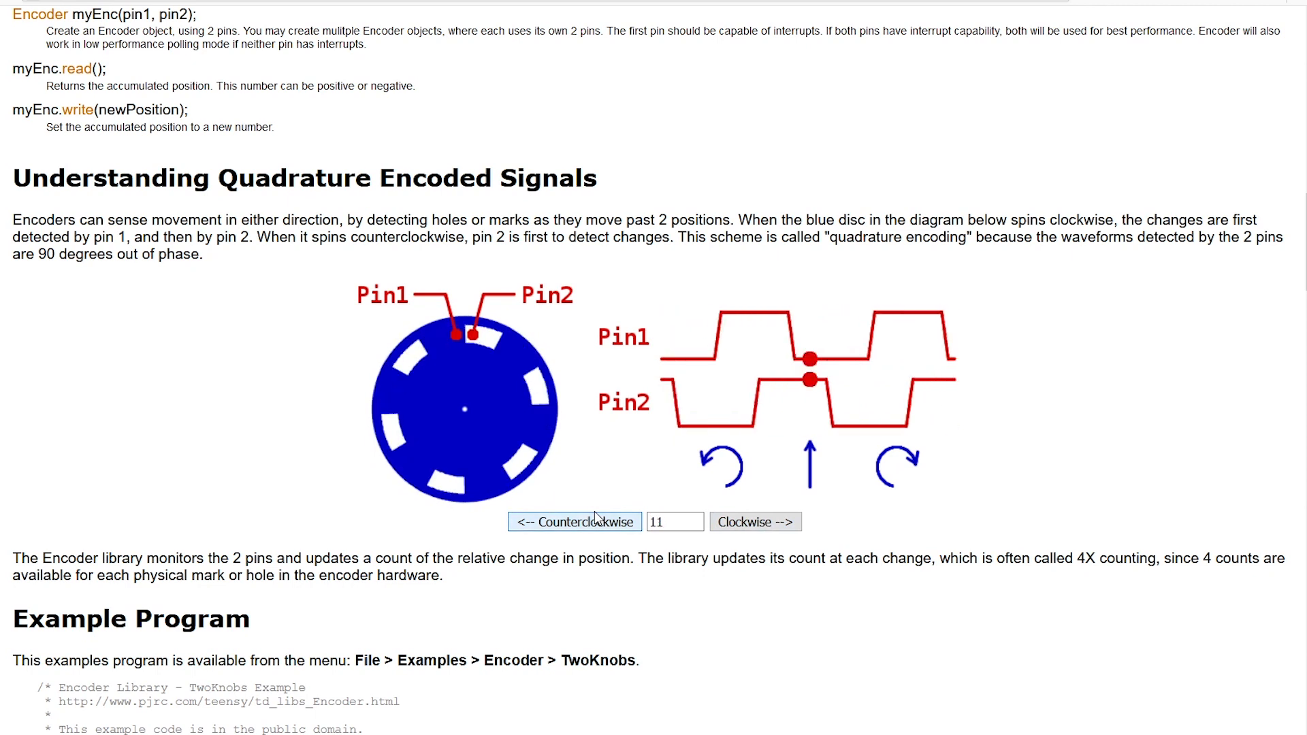
{"action": "left_click", "coordinate": [574, 521]}
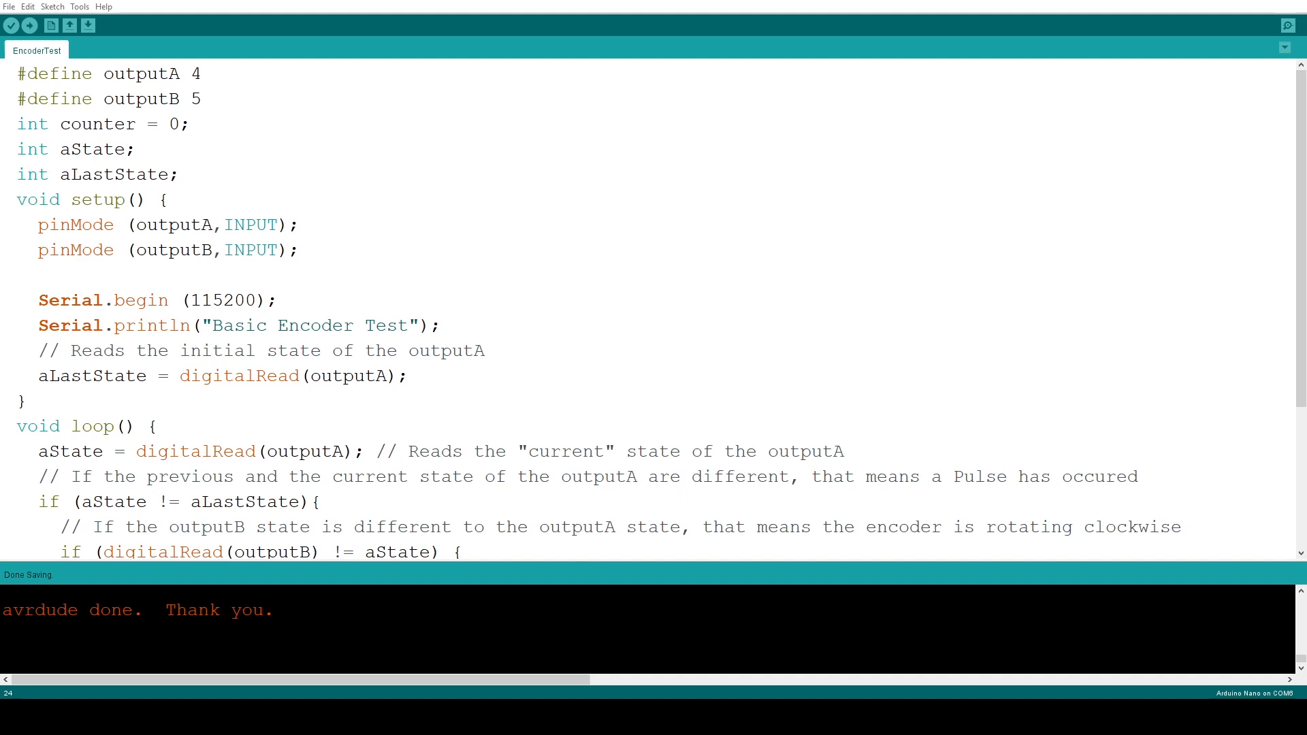
{"action": "left_click", "coordinate": [1287, 25]}
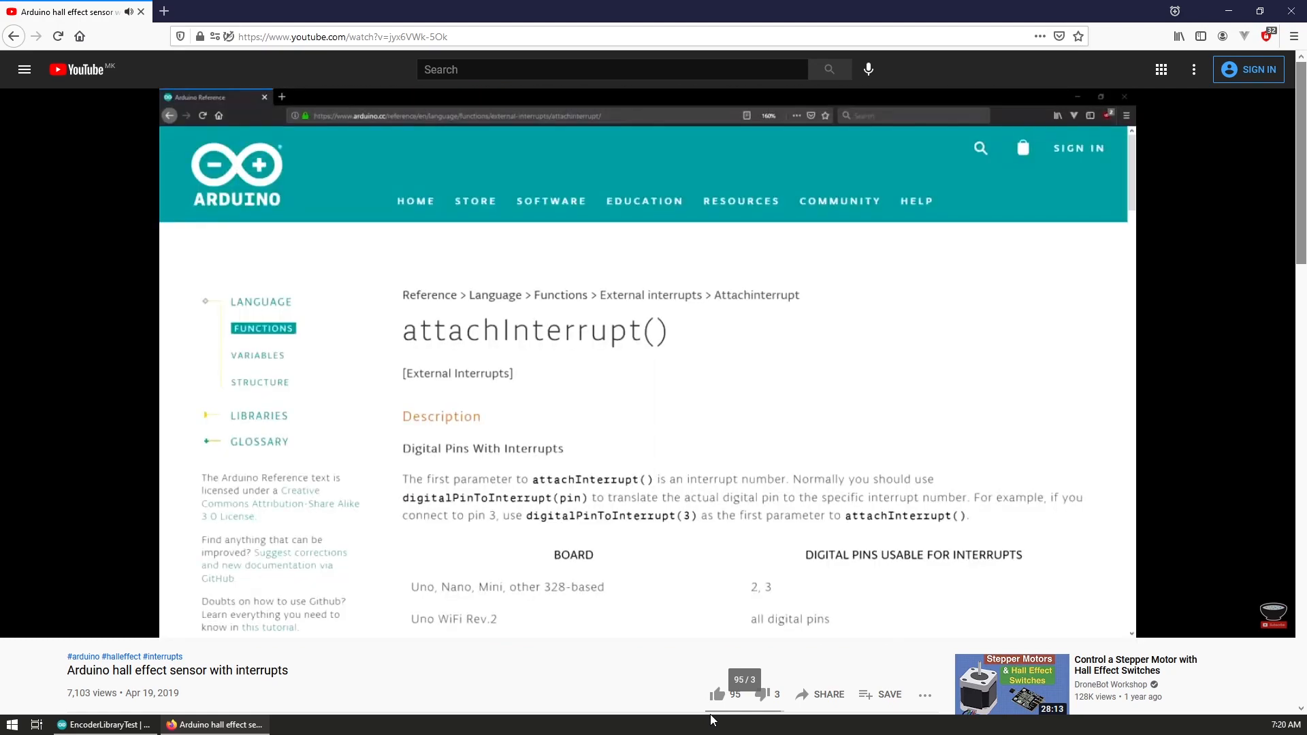
{"action": "mouse_move", "coordinate": [713, 719]}
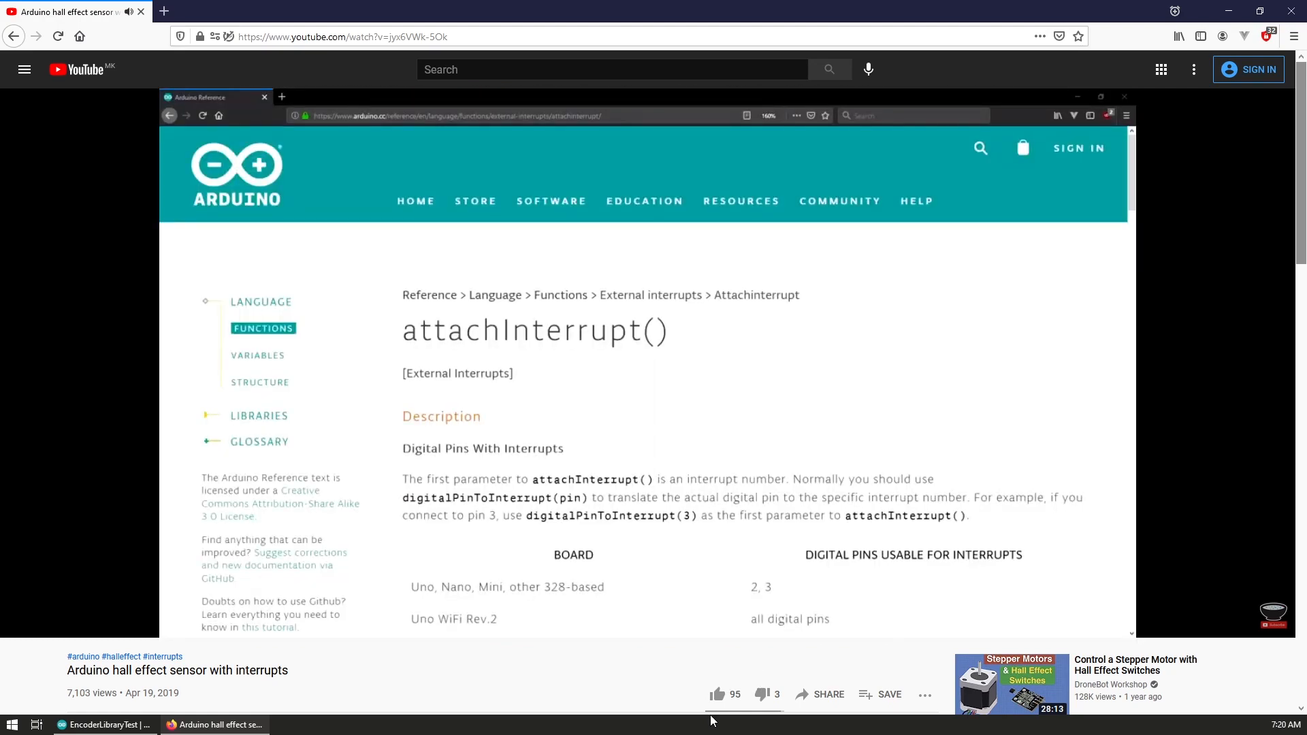
Step: Switch to the YouTube video paused on the attachInterrupt() interrupt-pins reference
{"action": "left_click", "coordinate": [107, 724]}
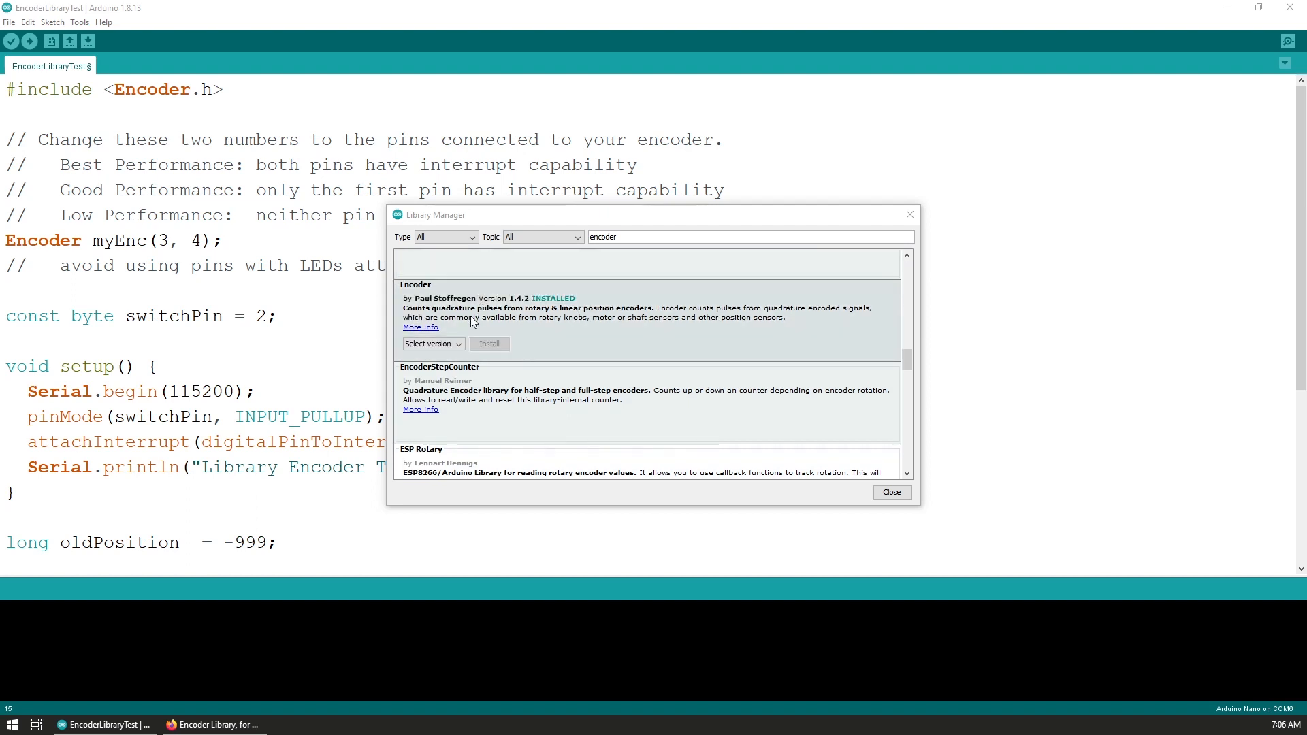
{"action": "mouse_move", "coordinate": [585, 326]}
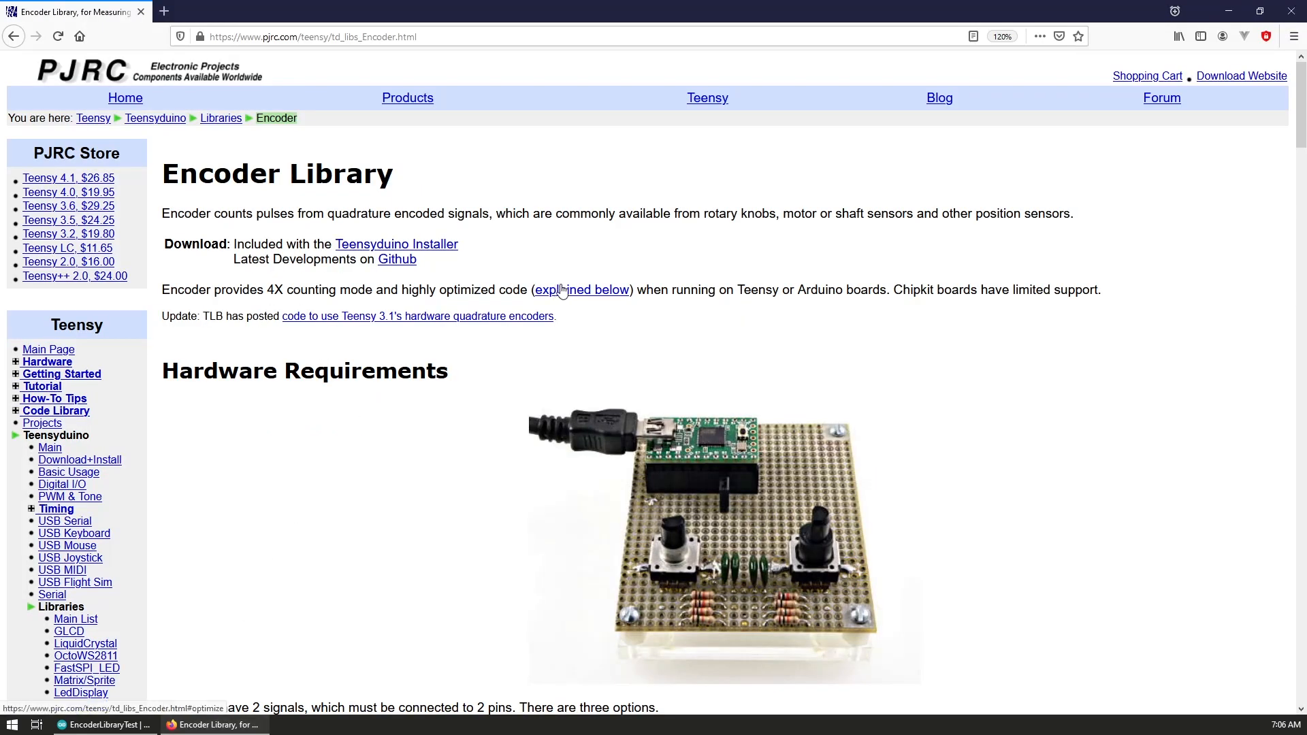
Step: Read down to the Interrupt Pins table and Basic Usage notes, then return to the Arduino sketch
{"action": "scroll", "scroll_direction": "down", "scroll_amount": 3}
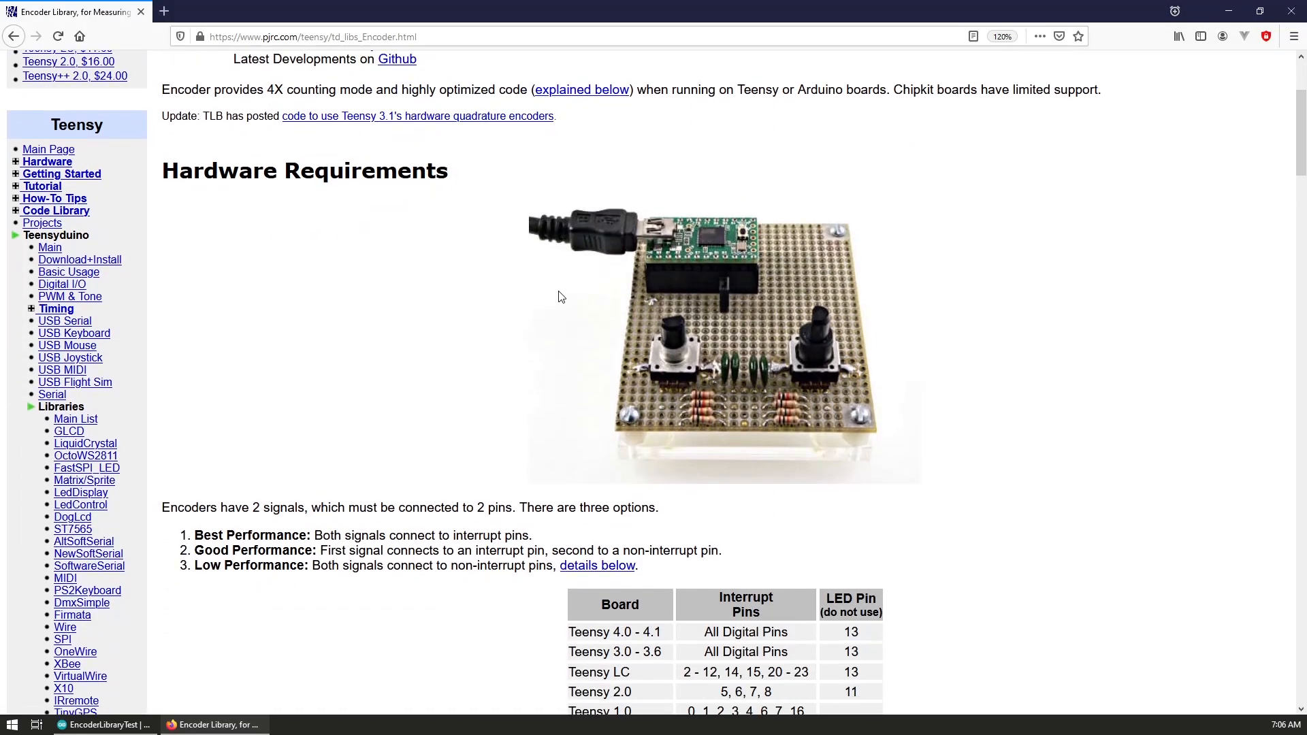
{"action": "scroll", "scroll_direction": "down", "scroll_amount": 3}
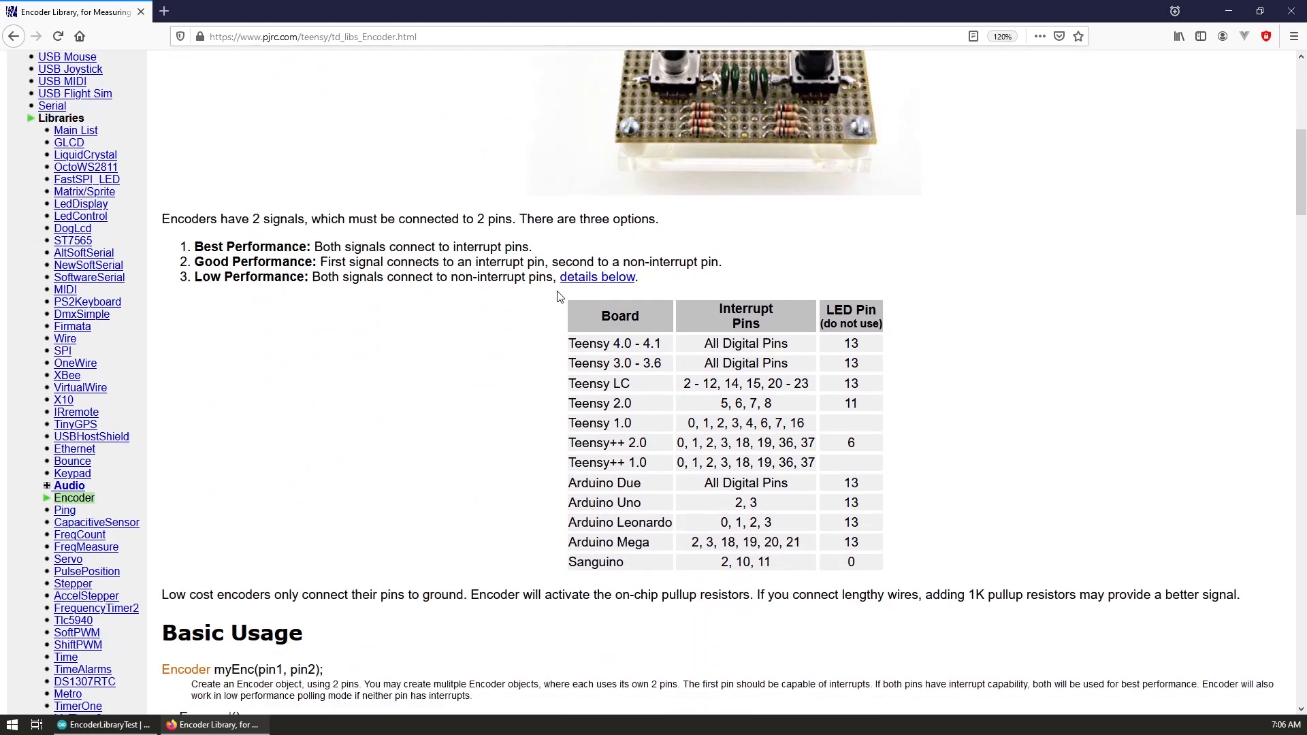
{"action": "scroll", "scroll_direction": "down", "scroll_amount": 3}
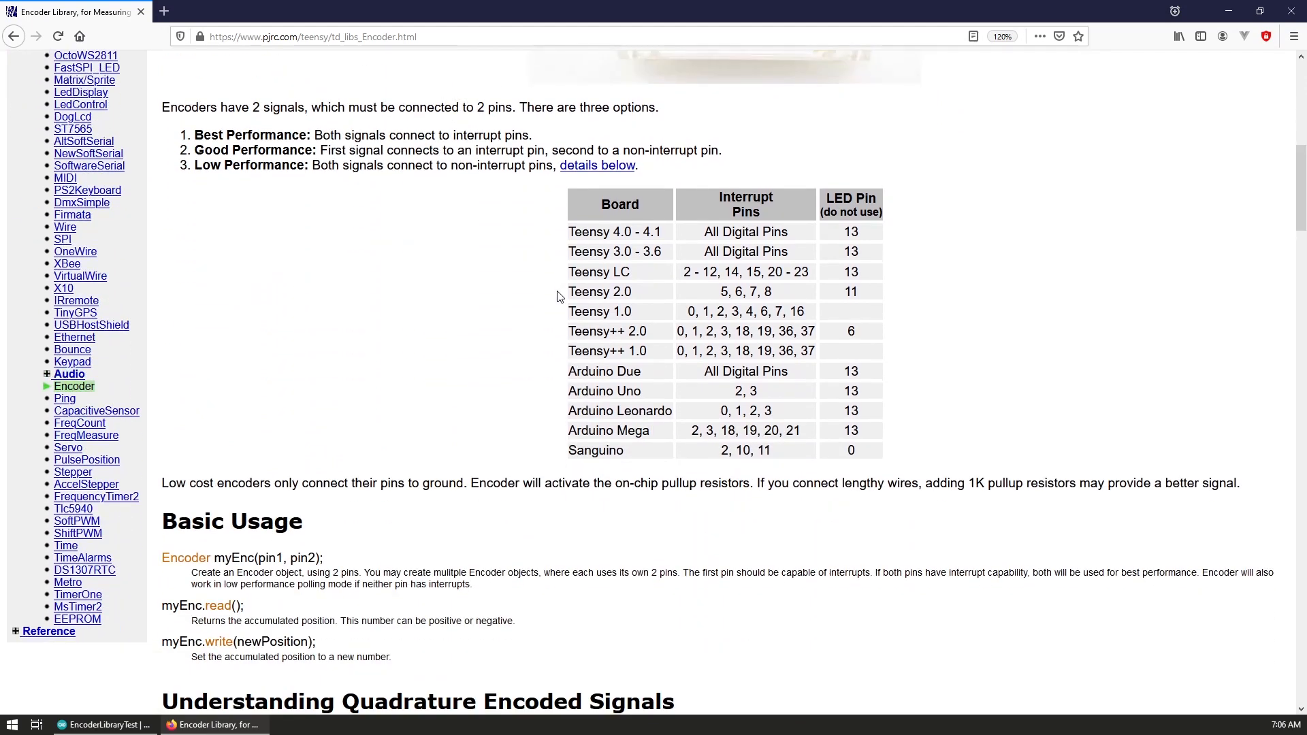
{"action": "mouse_move", "coordinate": [348, 324]}
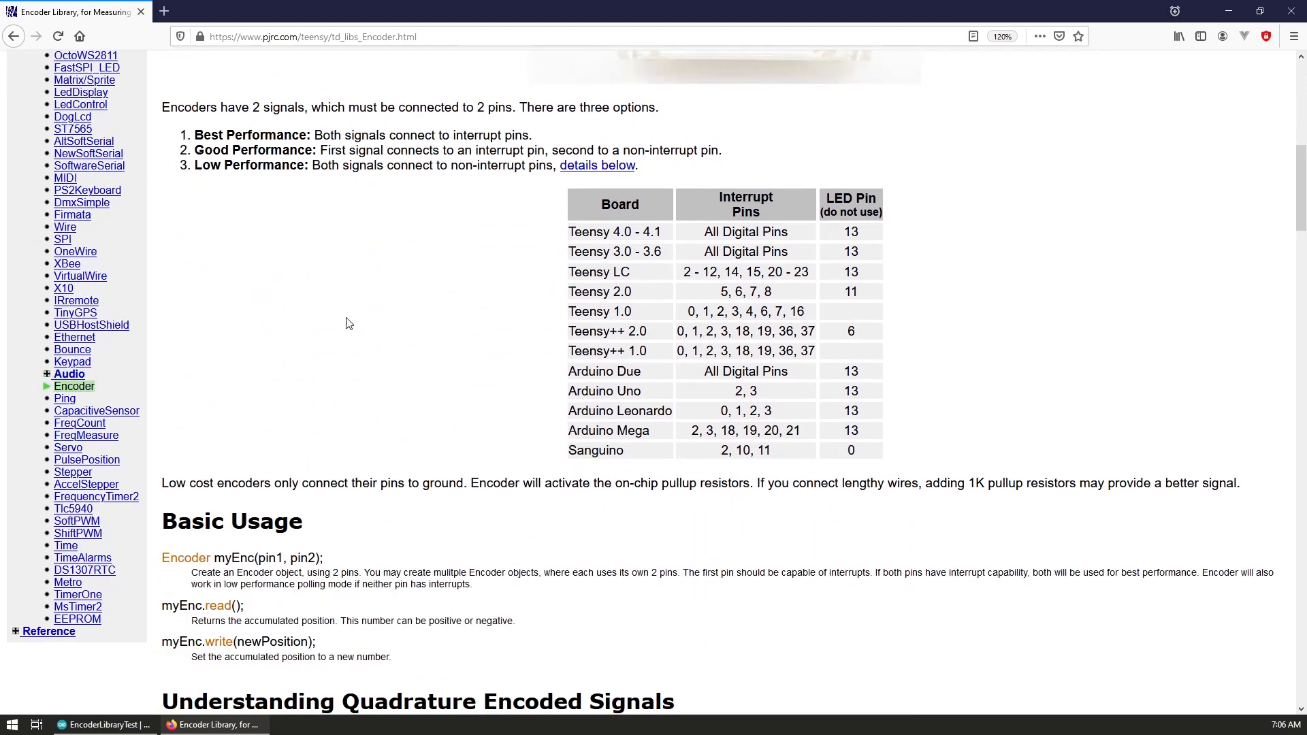
{"action": "mouse_move", "coordinate": [284, 651]}
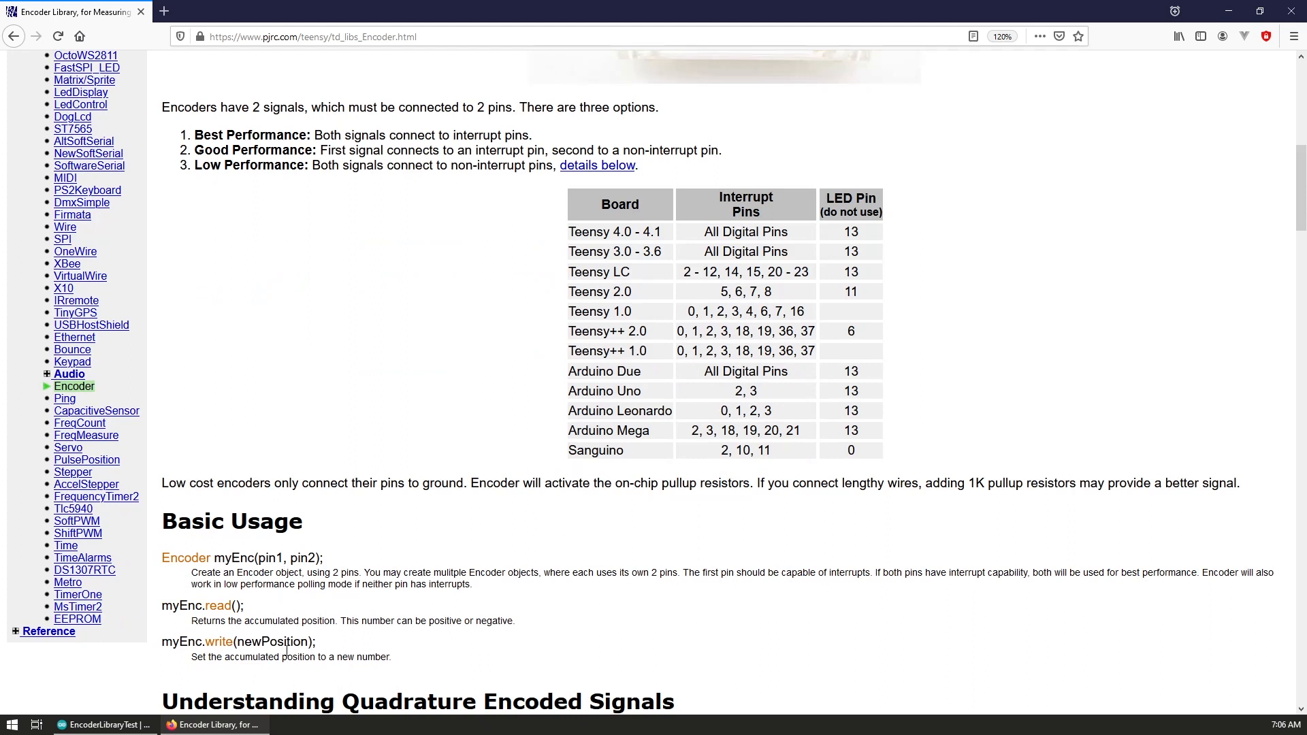
{"action": "mouse_move", "coordinate": [324, 435]}
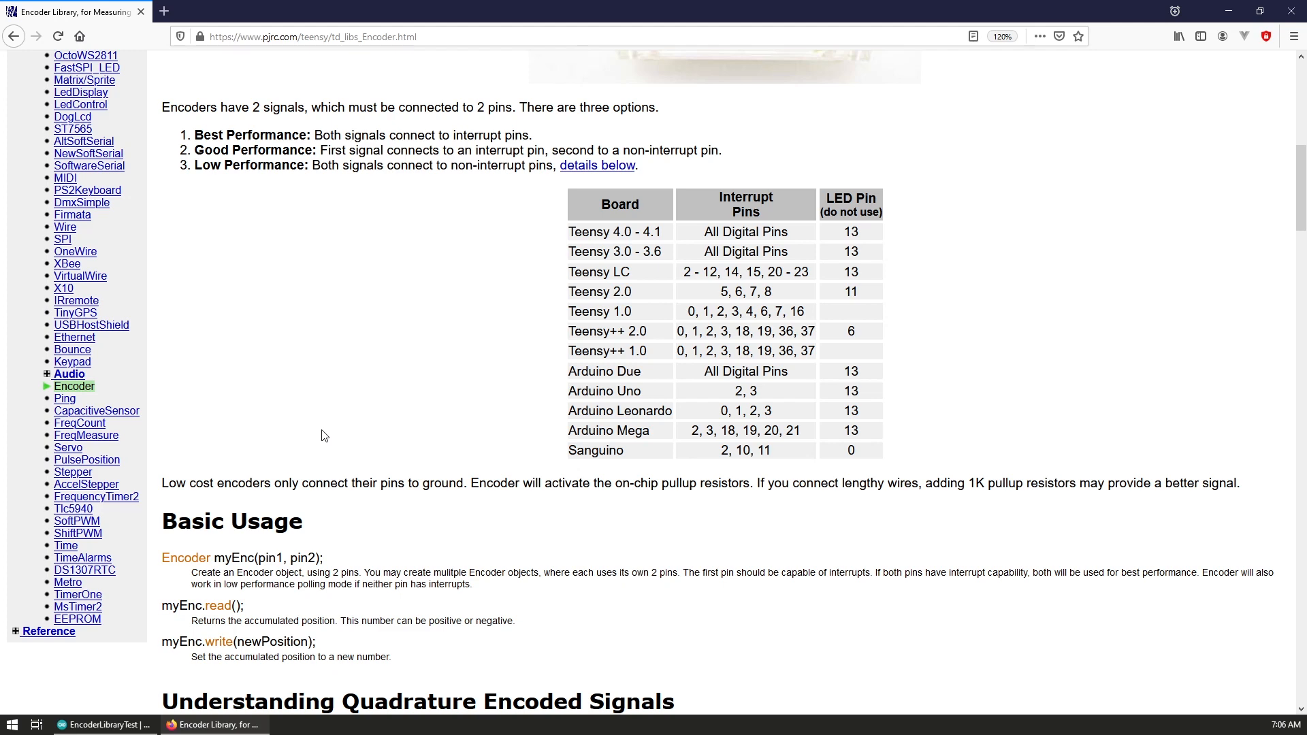
{"action": "left_click", "coordinate": [105, 724]}
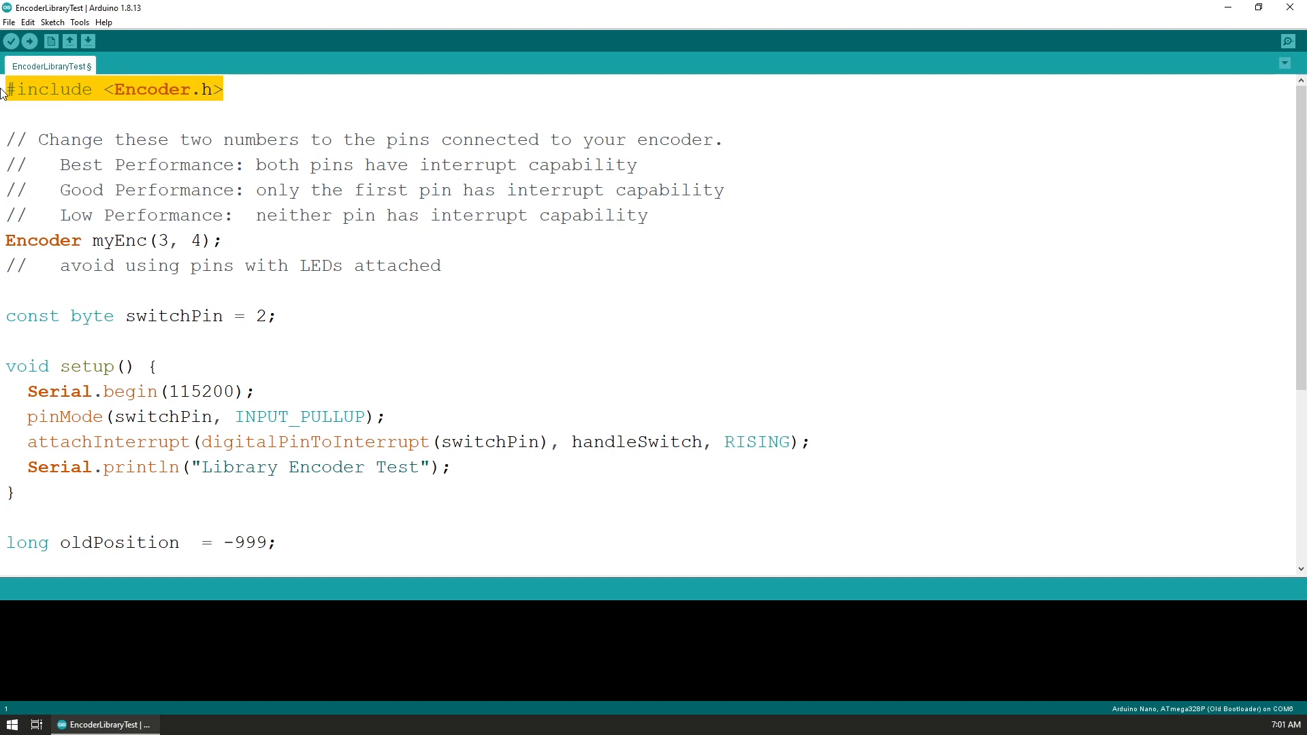
{"action": "mouse_move", "coordinate": [224, 232]}
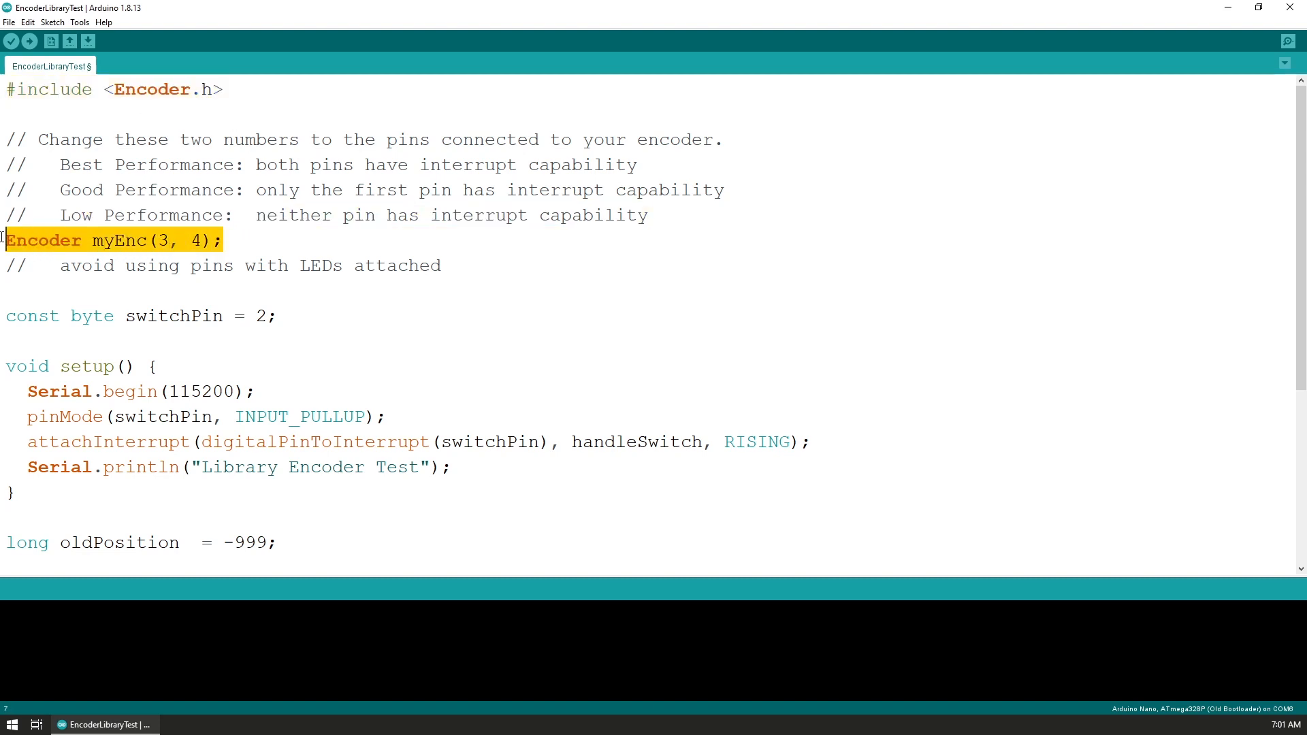
Step: Highlight encoder pin 3 and the RISING mode in the attachInterrupt line while explaining the sketch
{"action": "left_click", "coordinate": [176, 227]}
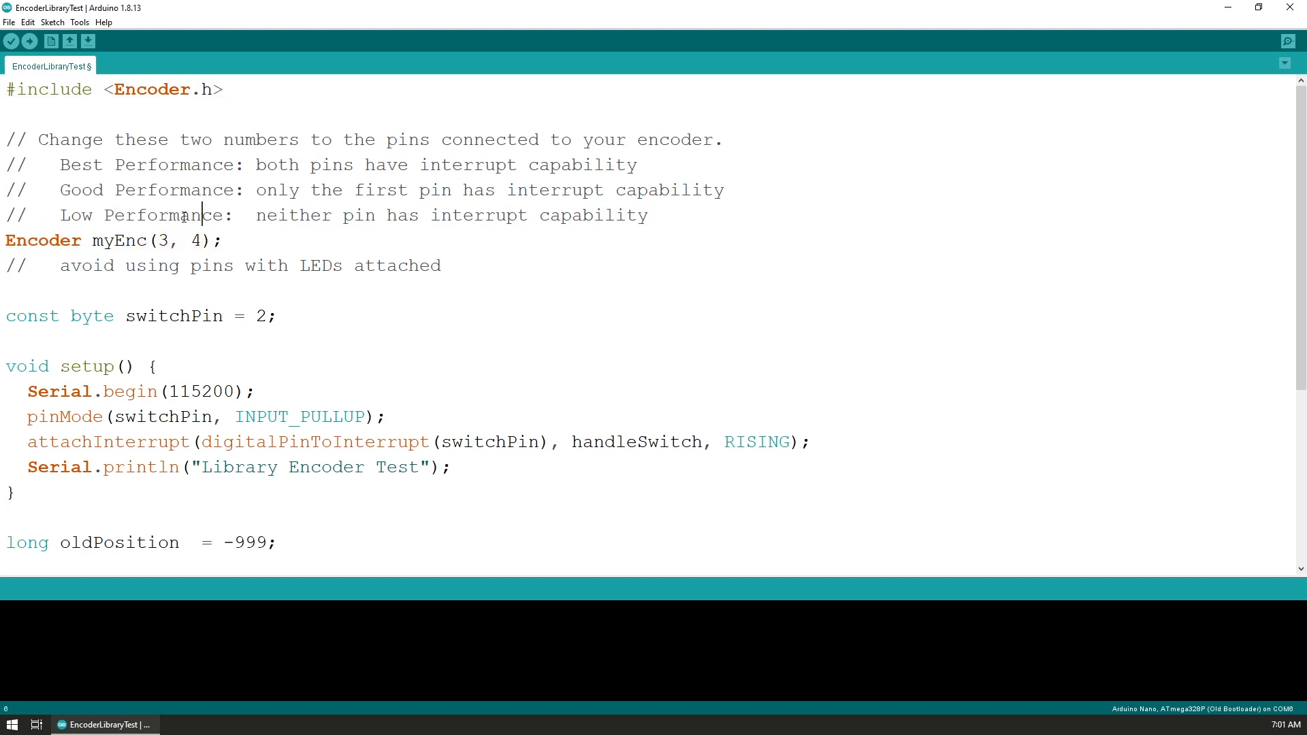
{"action": "double_click", "coordinate": [159, 239]}
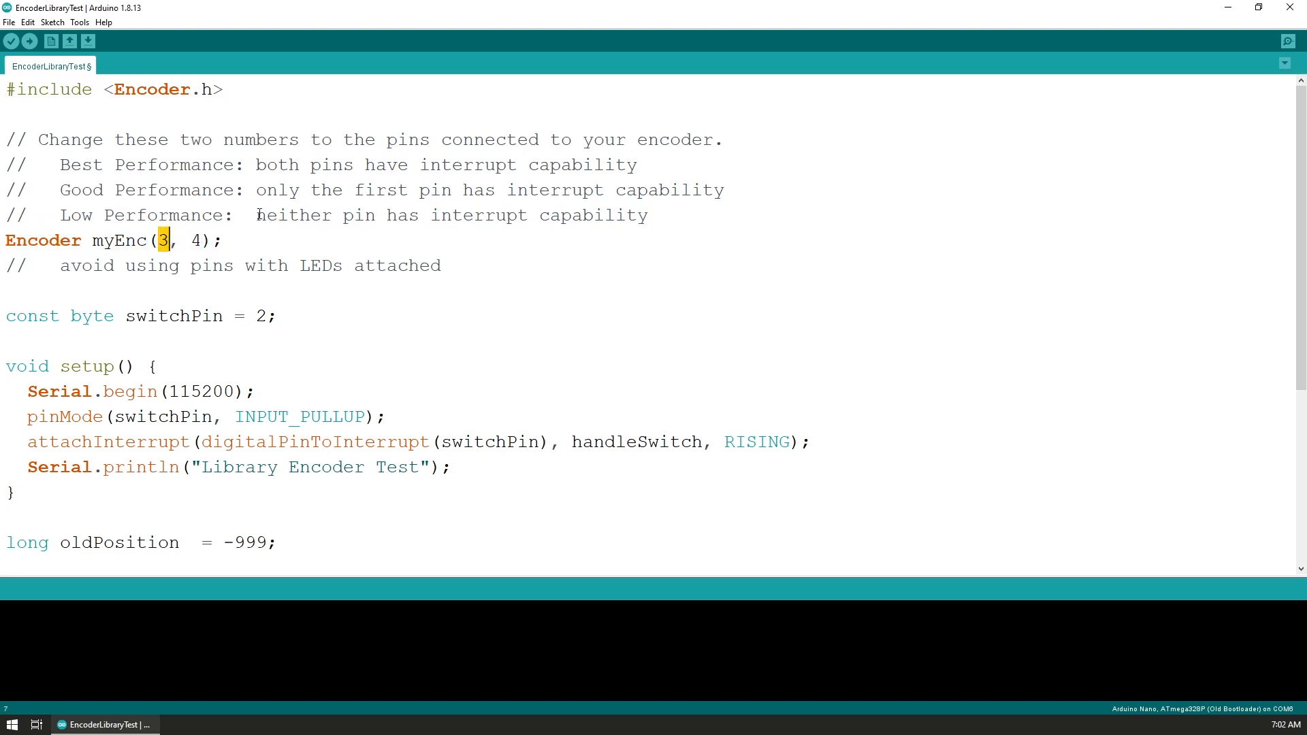
{"action": "mouse_move", "coordinate": [291, 207]}
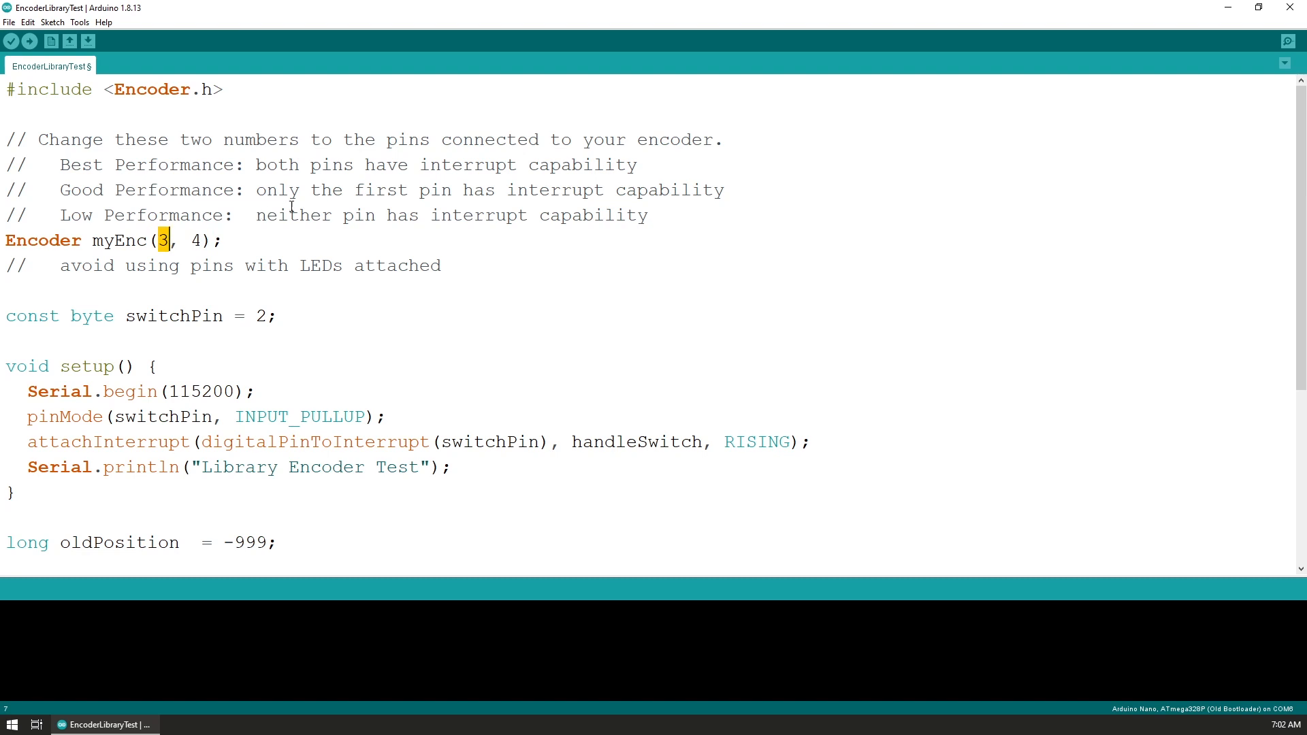
{"action": "mouse_move", "coordinate": [228, 207]}
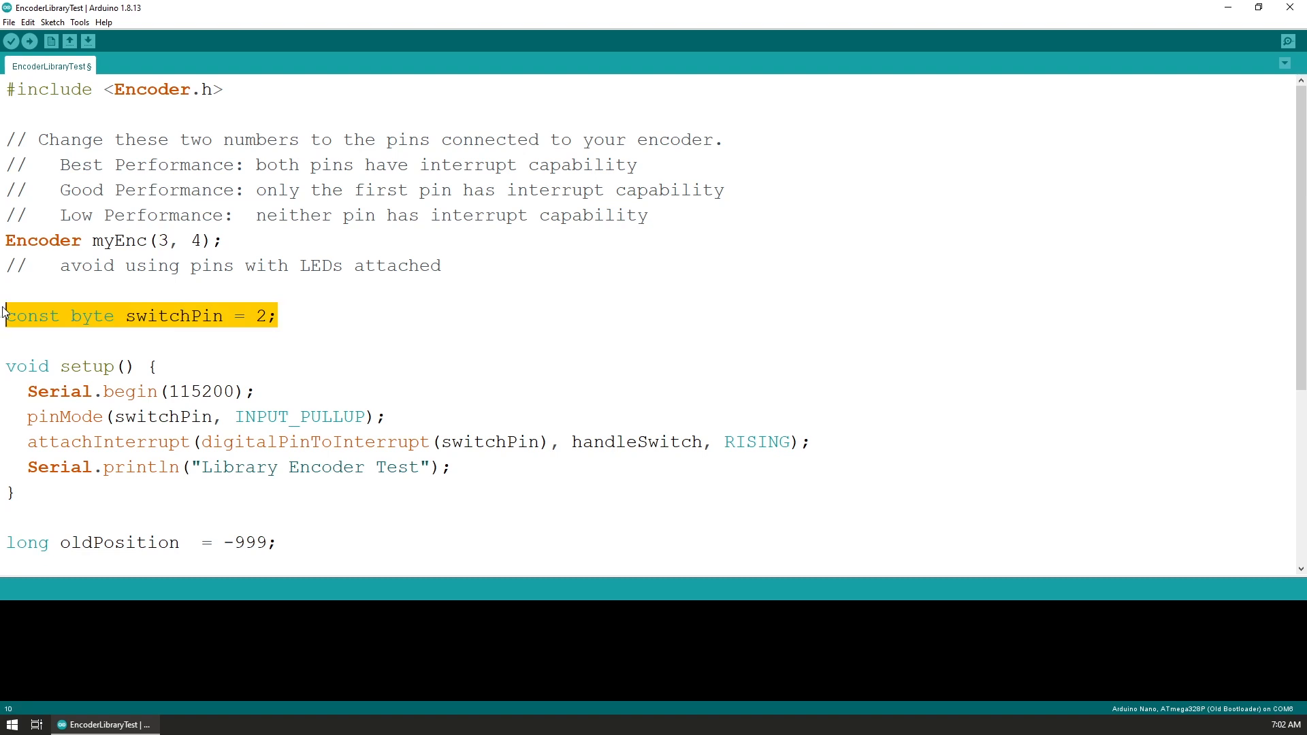
{"action": "mouse_move", "coordinate": [279, 250]}
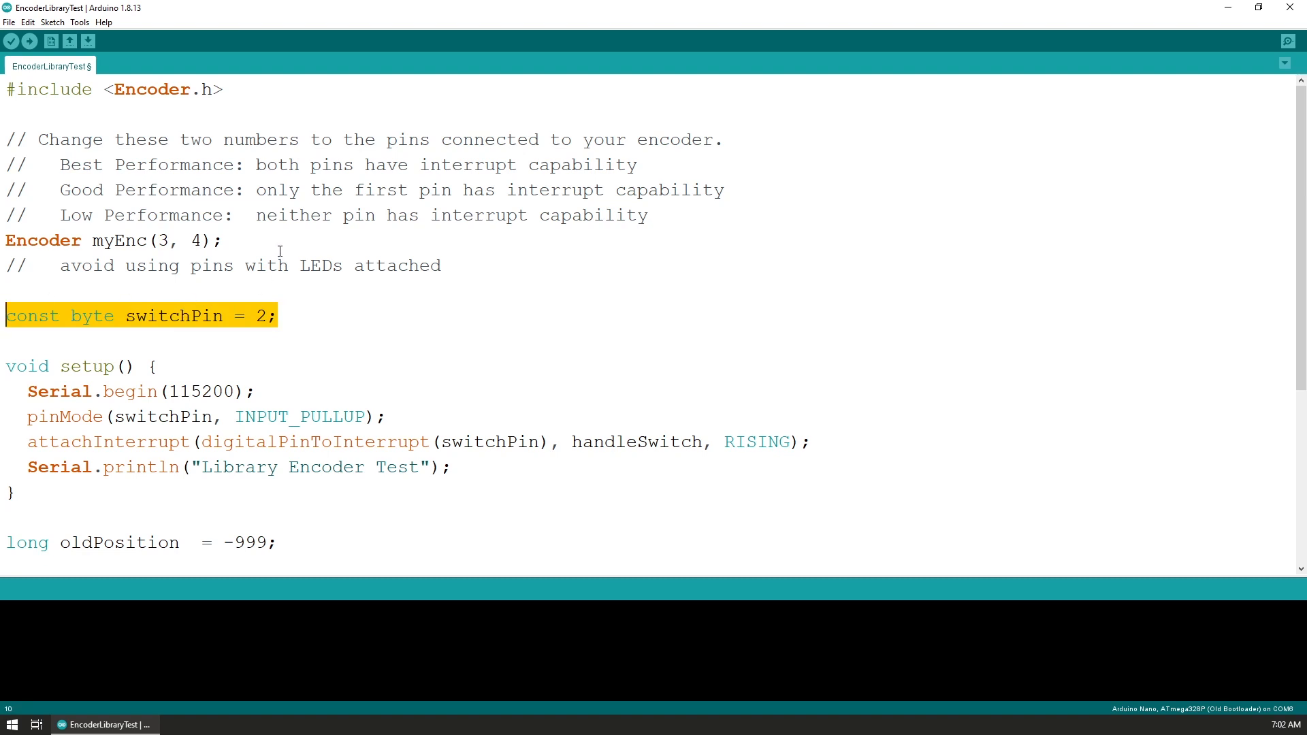
{"action": "mouse_move", "coordinate": [275, 381]}
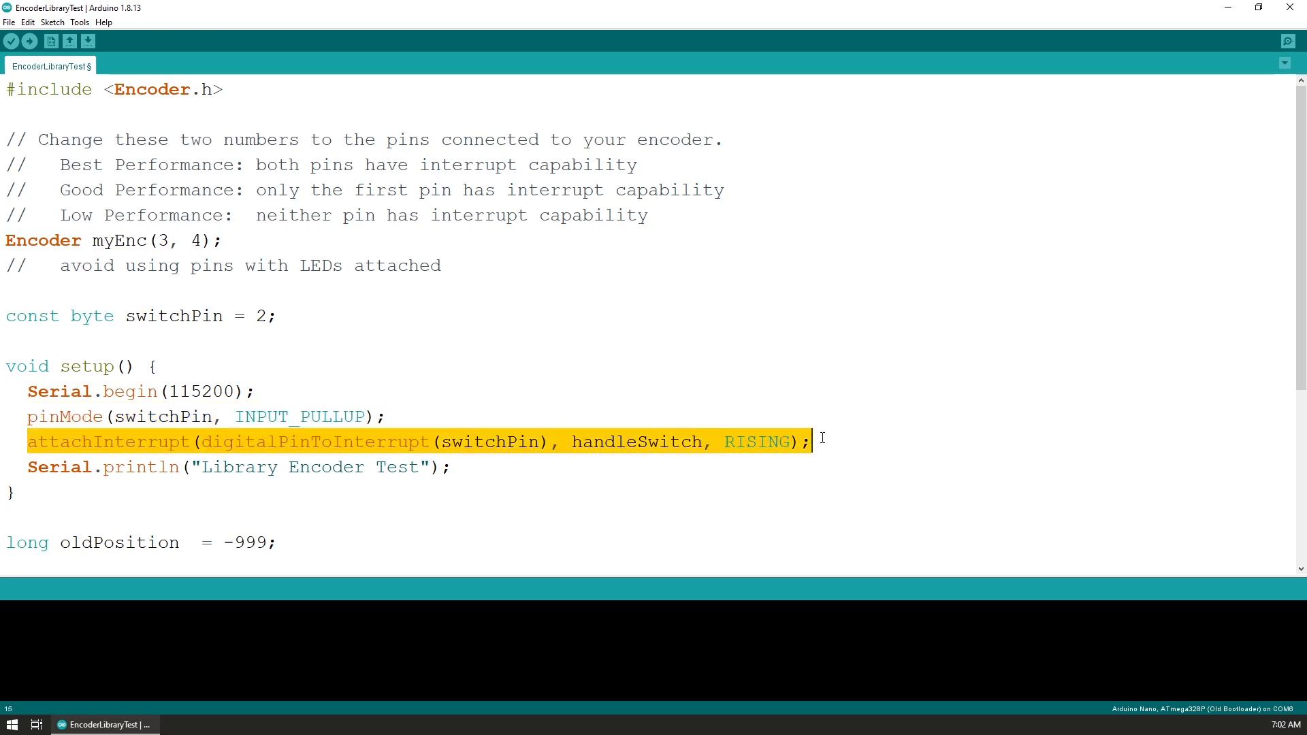
{"action": "left_click", "coordinate": [668, 441]}
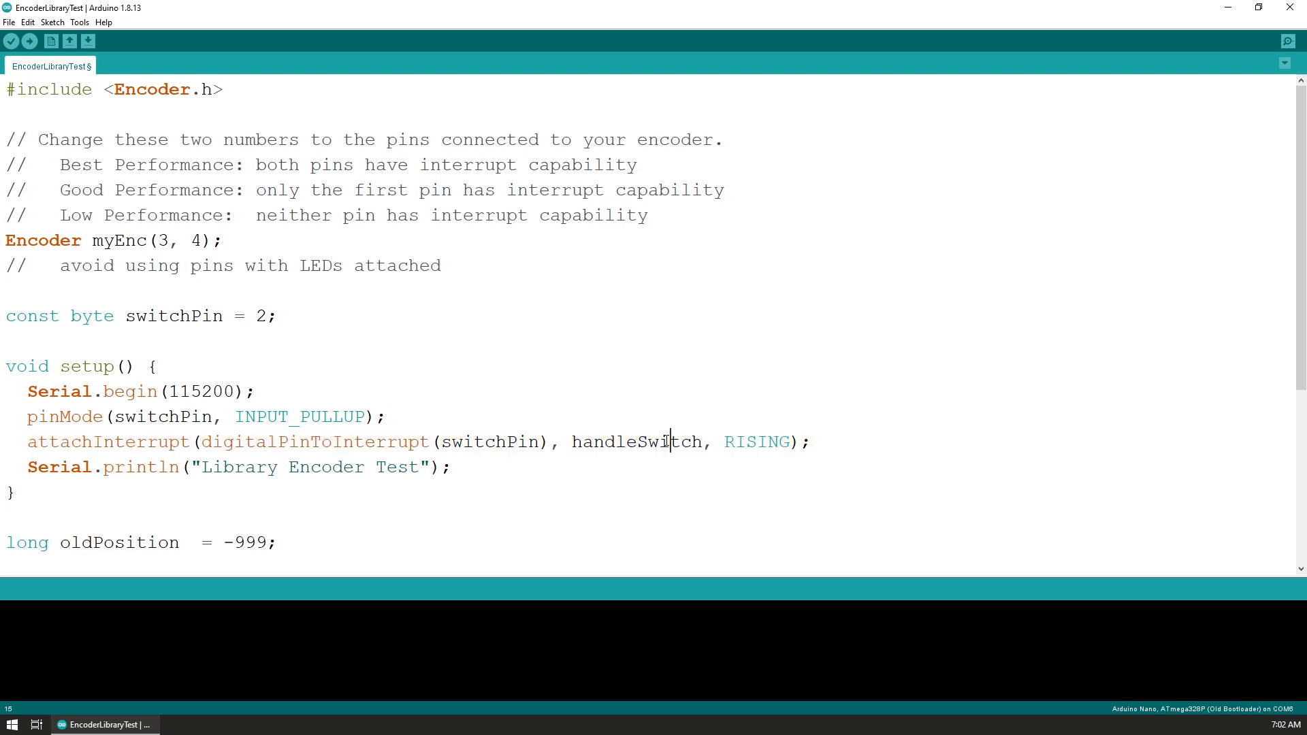
{"action": "double_click", "coordinate": [757, 441]}
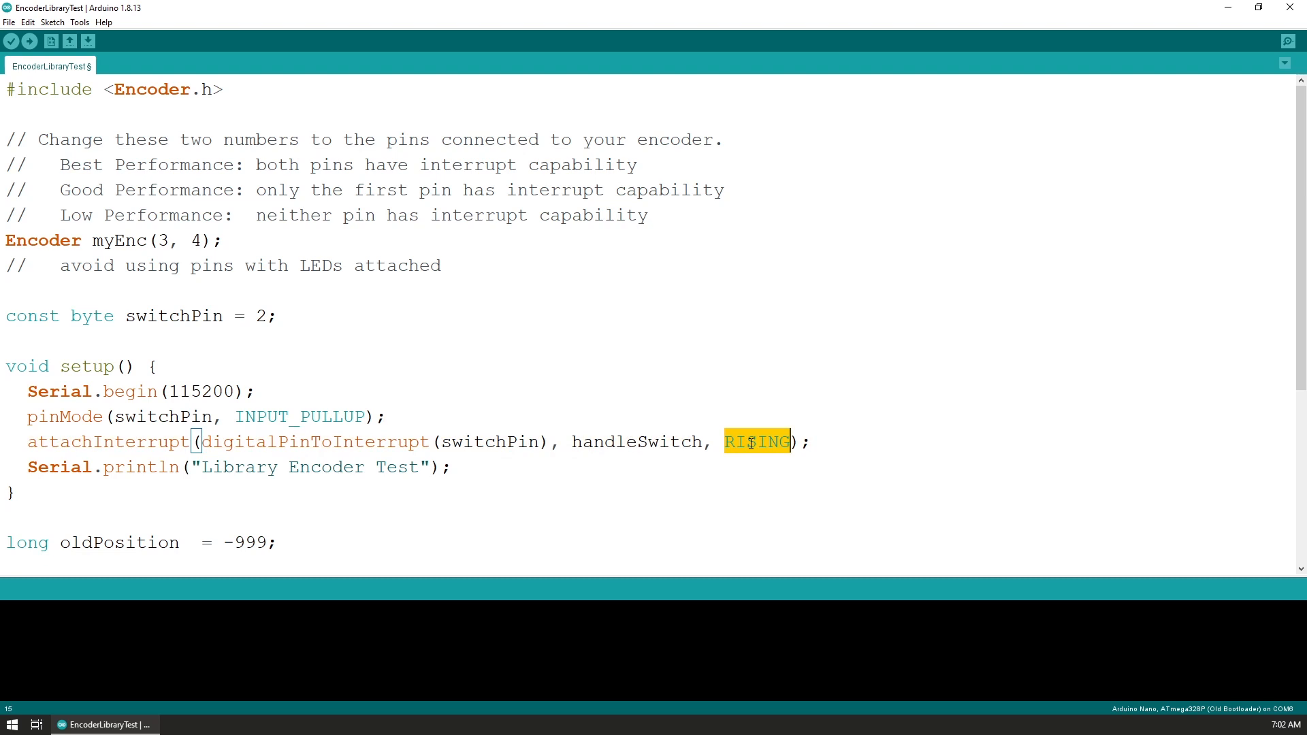
{"action": "scroll", "scroll_direction": "down", "scroll_amount": 3}
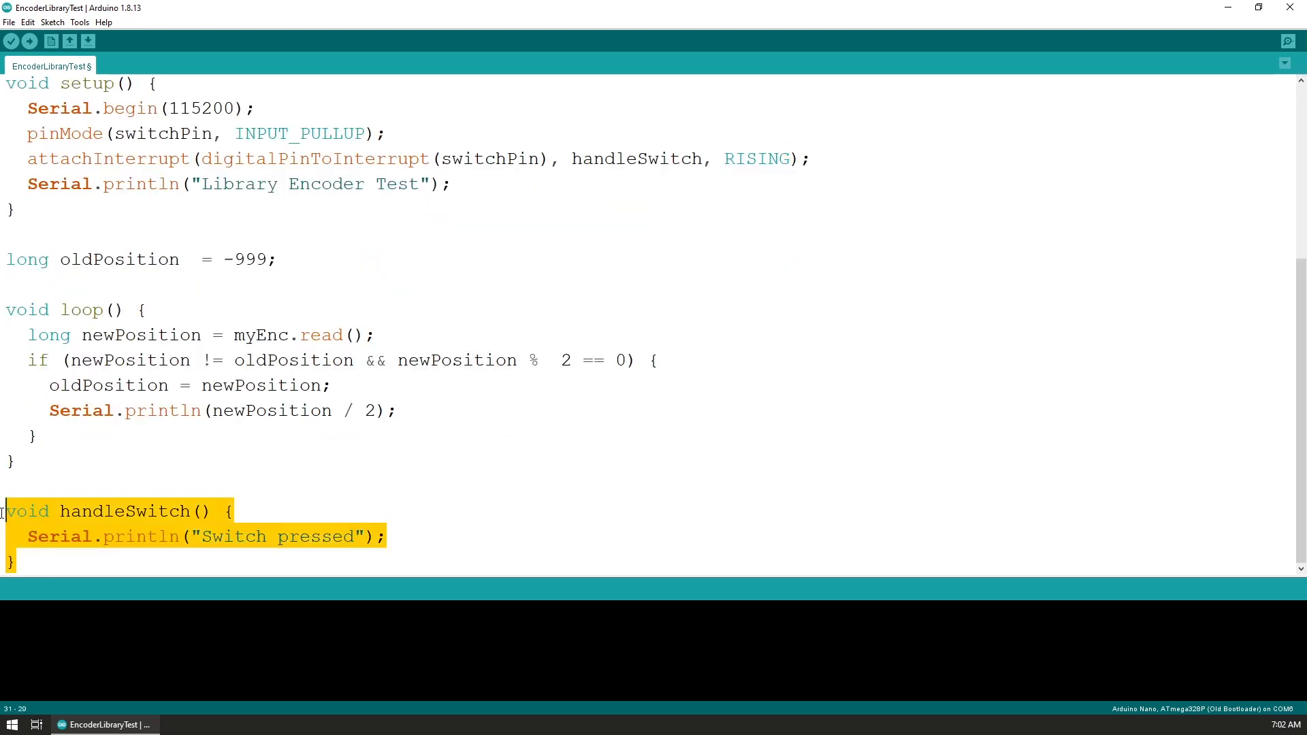
{"action": "mouse_move", "coordinate": [791, 470]}
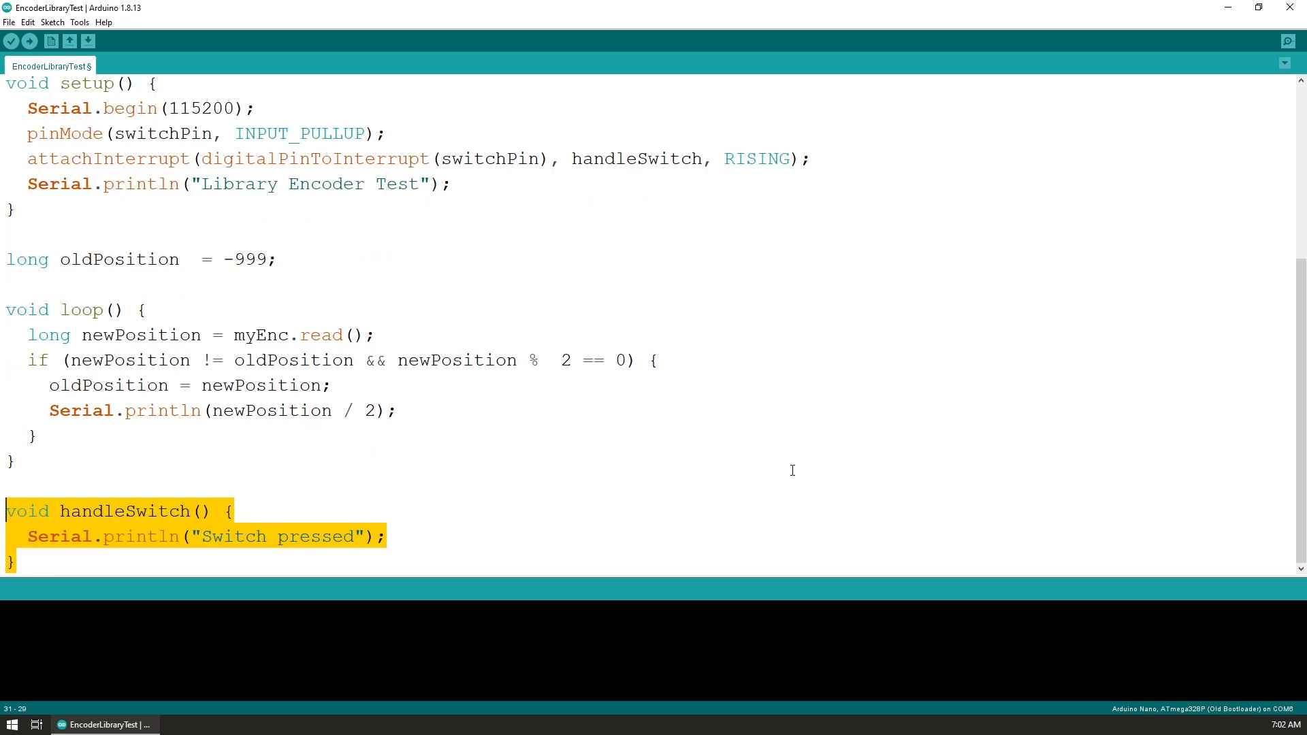
{"action": "mouse_move", "coordinate": [750, 428]}
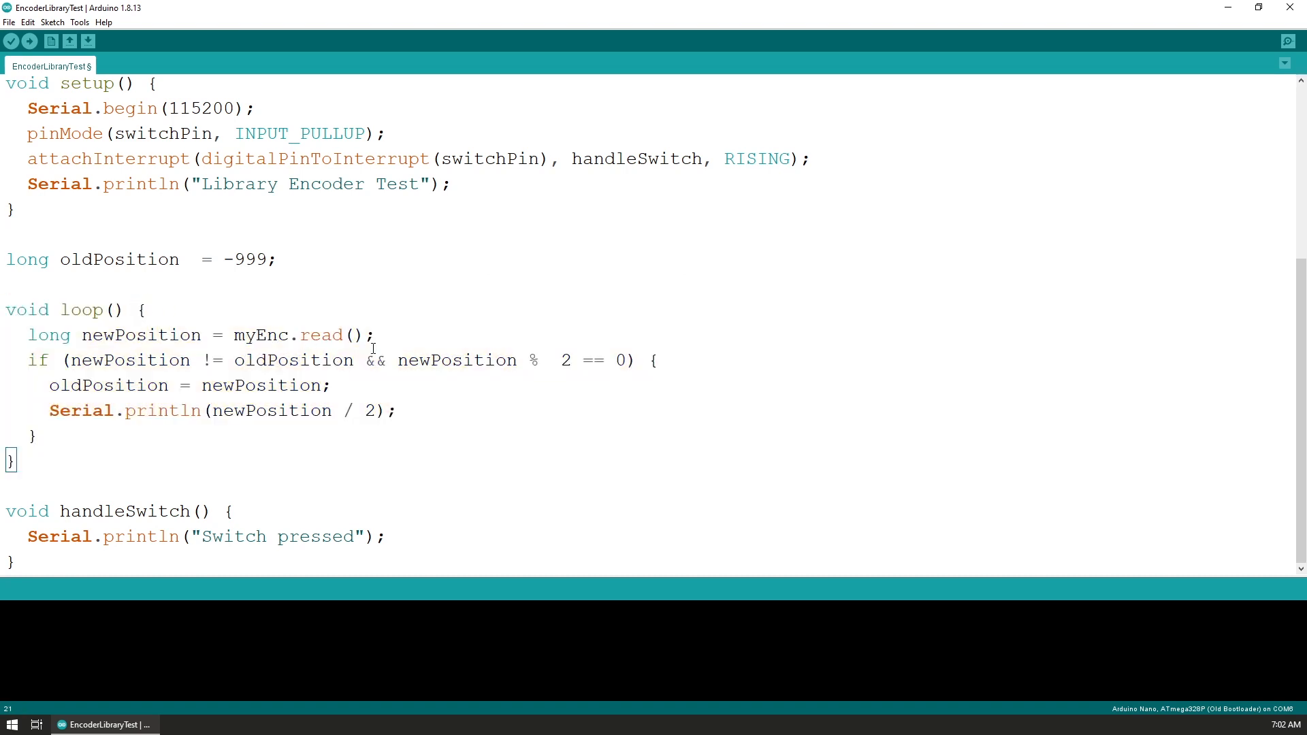
{"action": "double_click", "coordinate": [275, 335]}
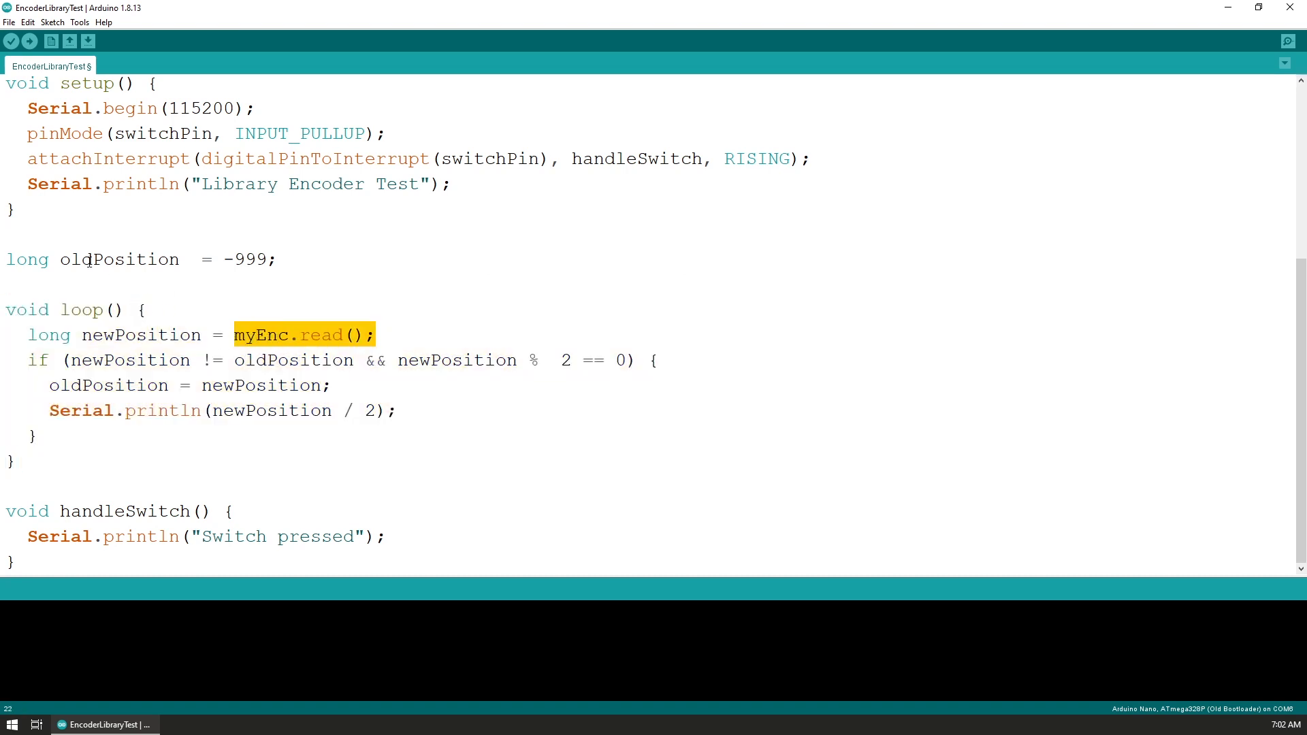
{"action": "left_click", "coordinate": [81, 360]}
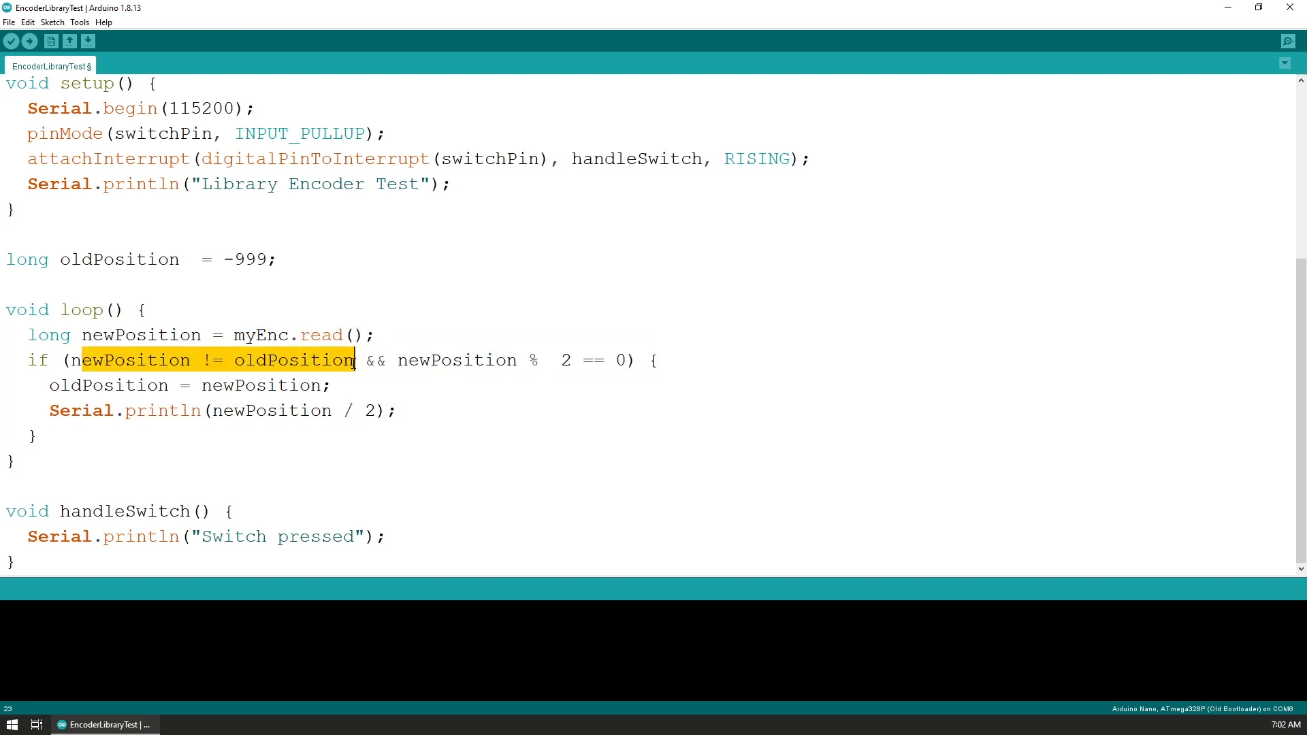
{"action": "left_click", "coordinate": [43, 386]}
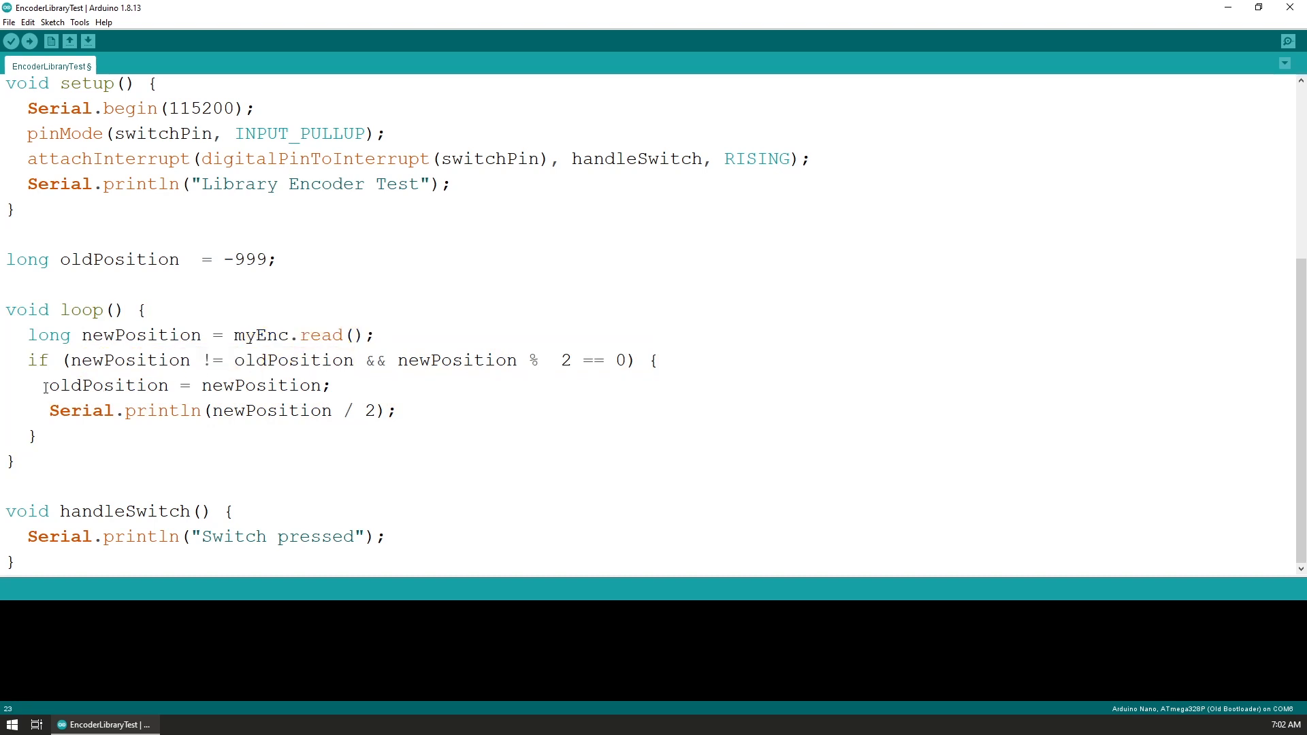
{"action": "triple_click", "coordinate": [184, 385]}
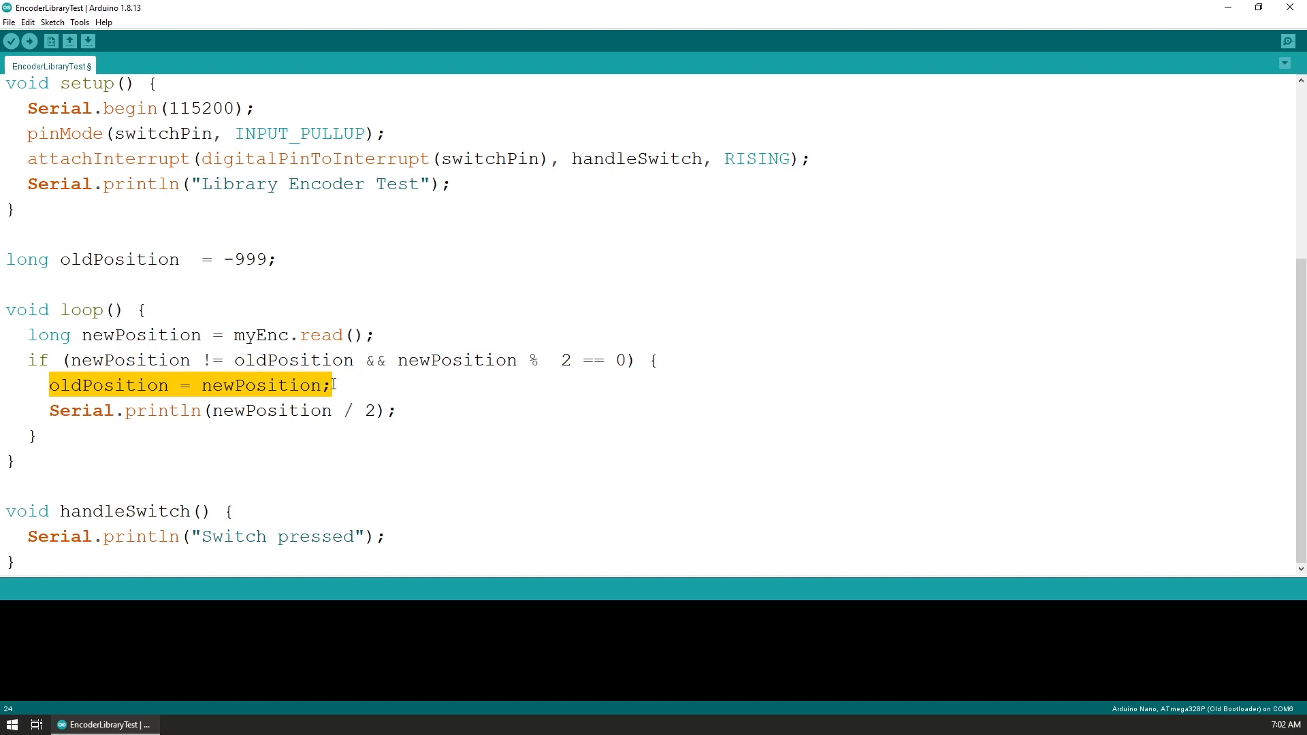
{"action": "double_click", "coordinate": [272, 410]}
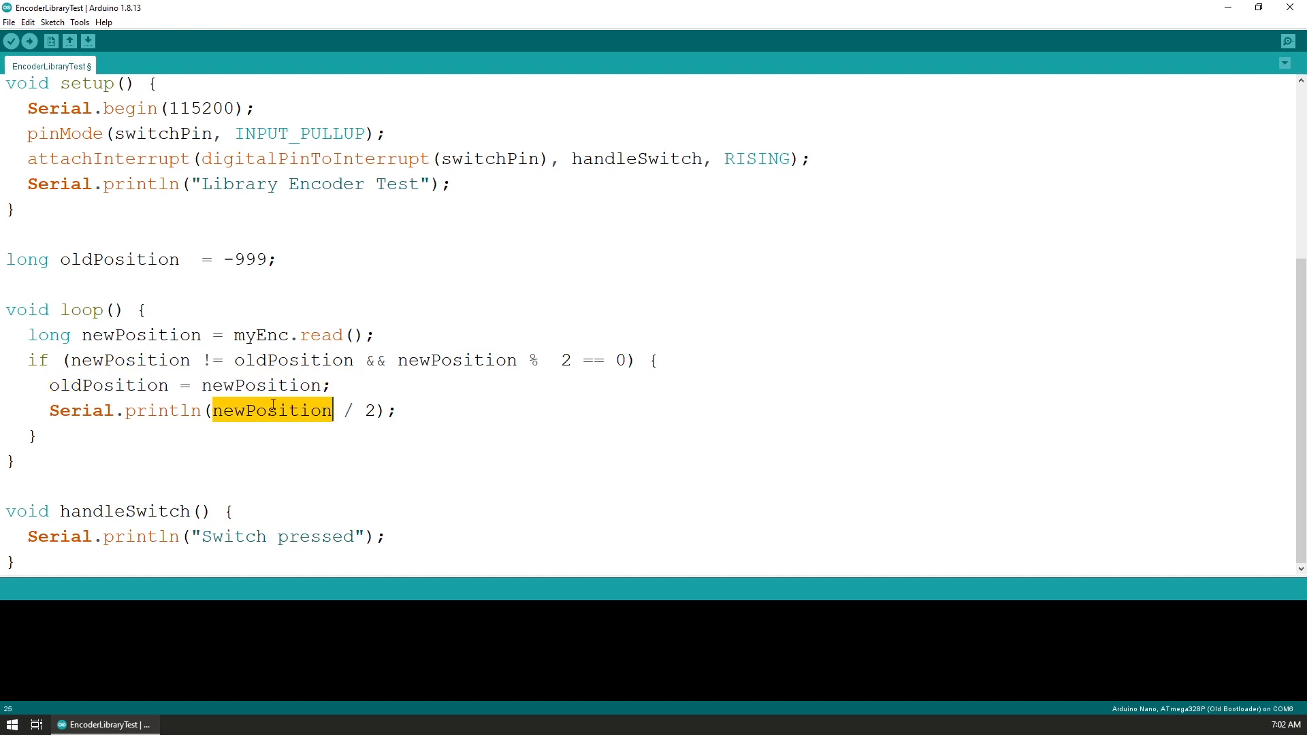
{"action": "double_click", "coordinate": [447, 360]}
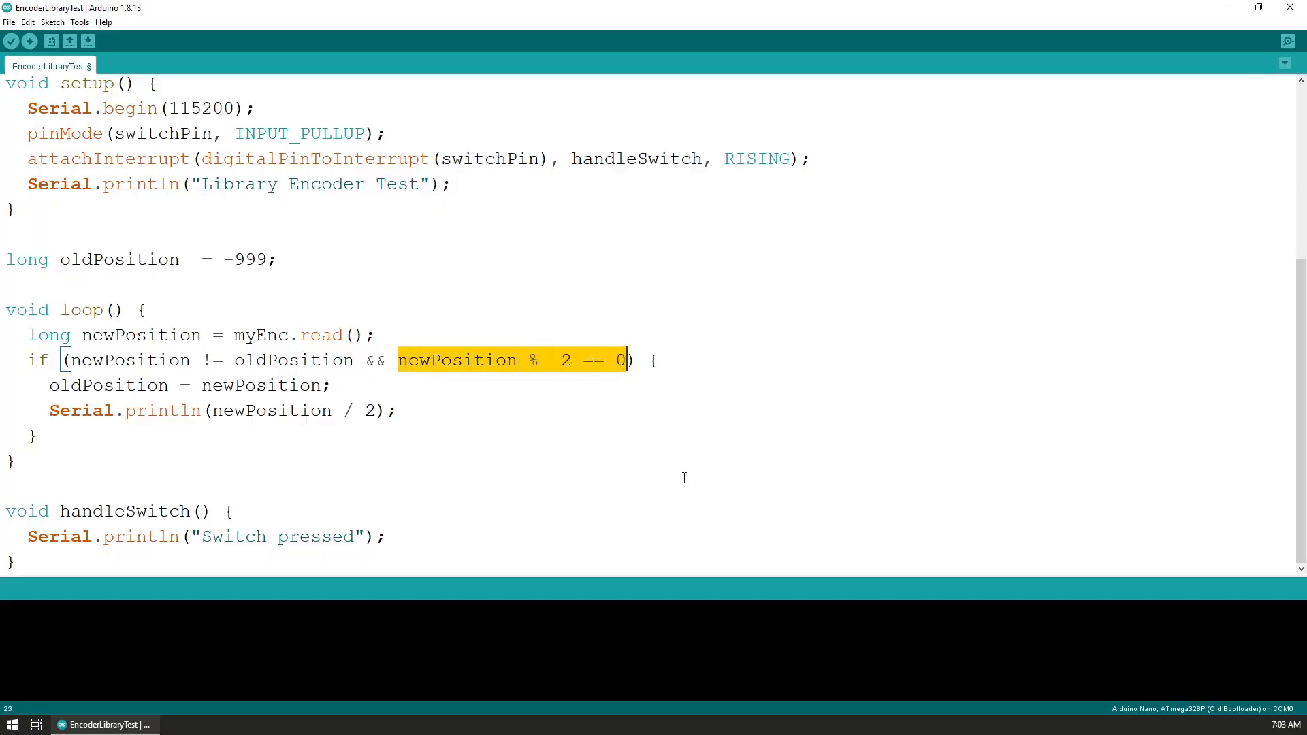
{"action": "mouse_move", "coordinate": [606, 401]}
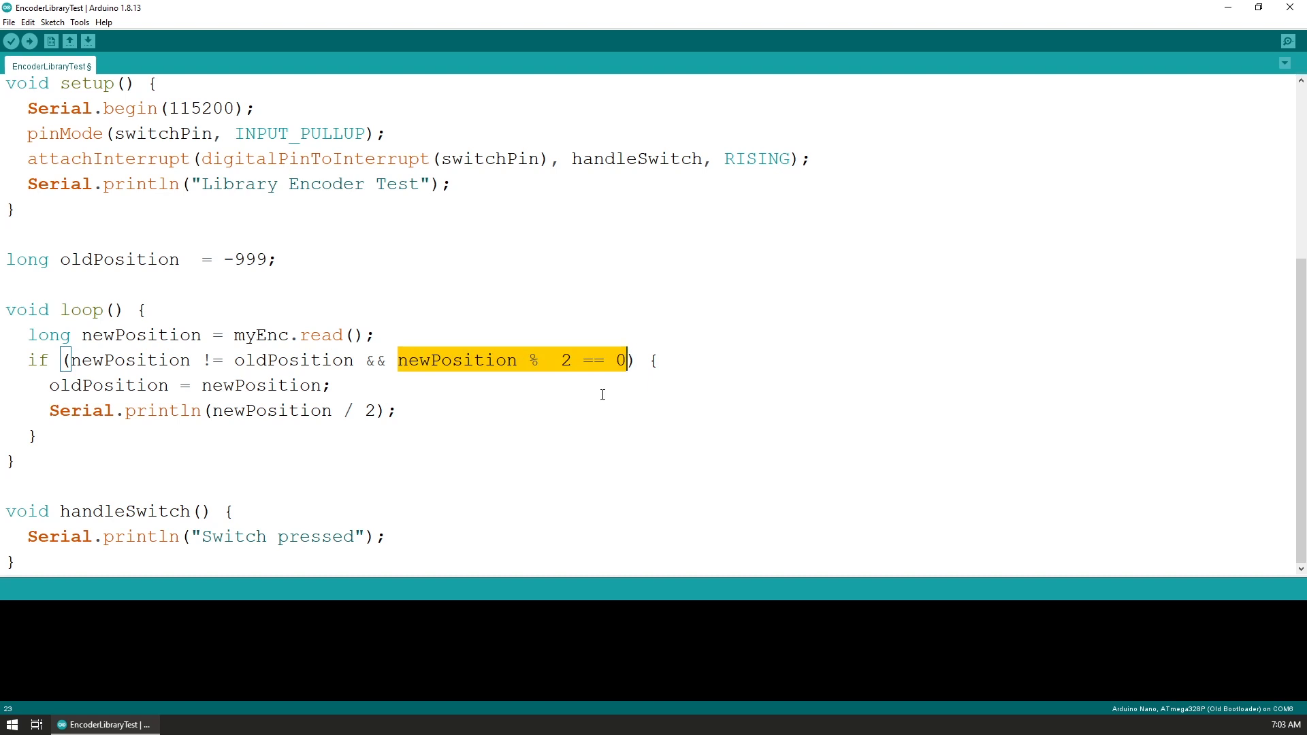
{"action": "double_click", "coordinate": [275, 410]}
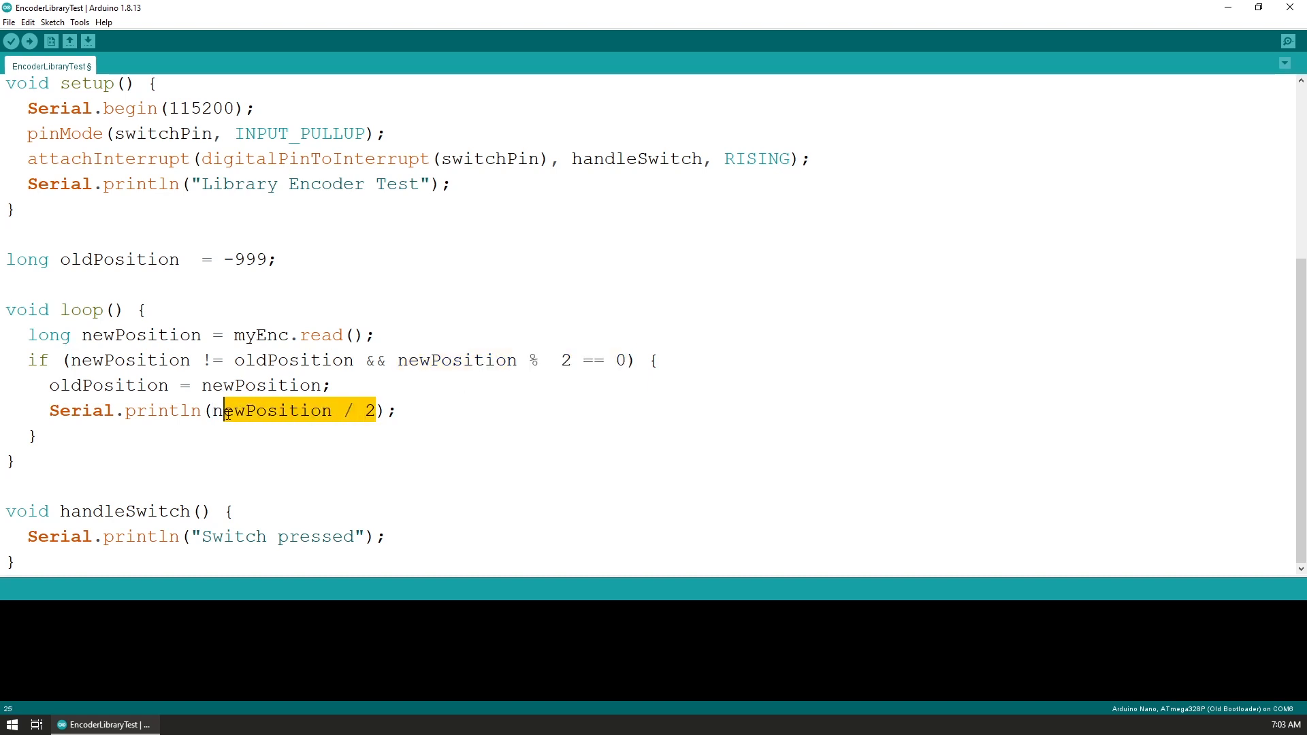